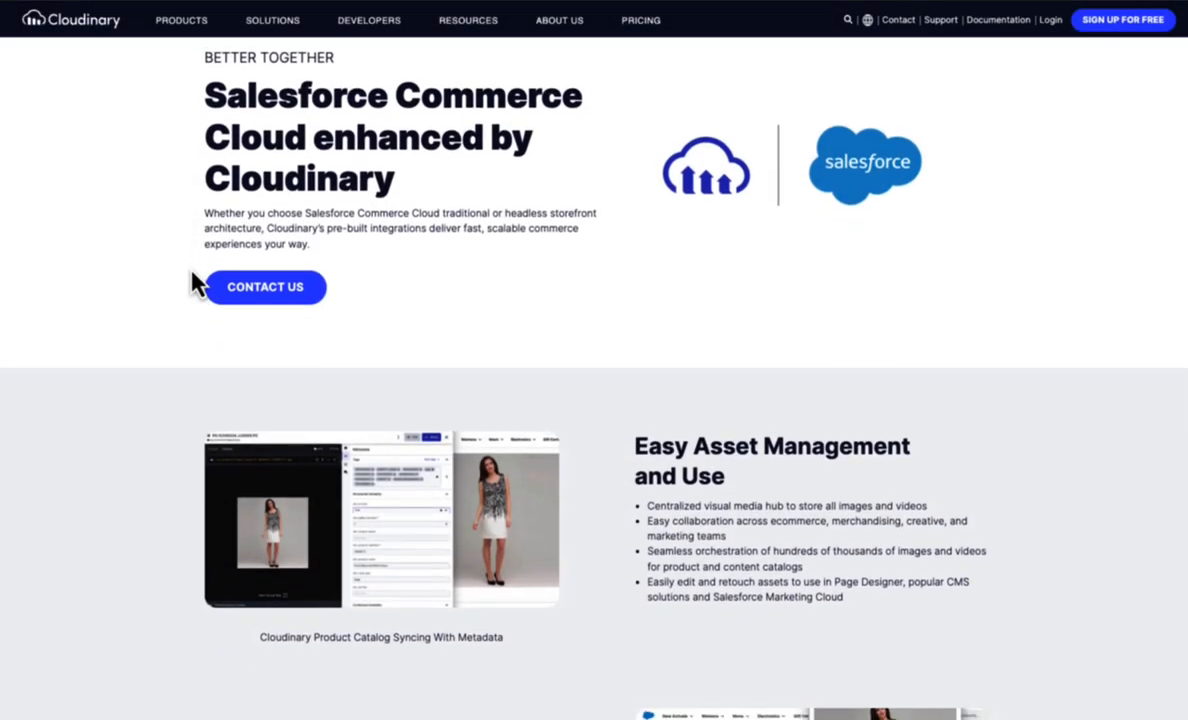
Switch the Cloudinary Basic Tee main photo to the front view of the model in the white tee
scroll(down, 3)
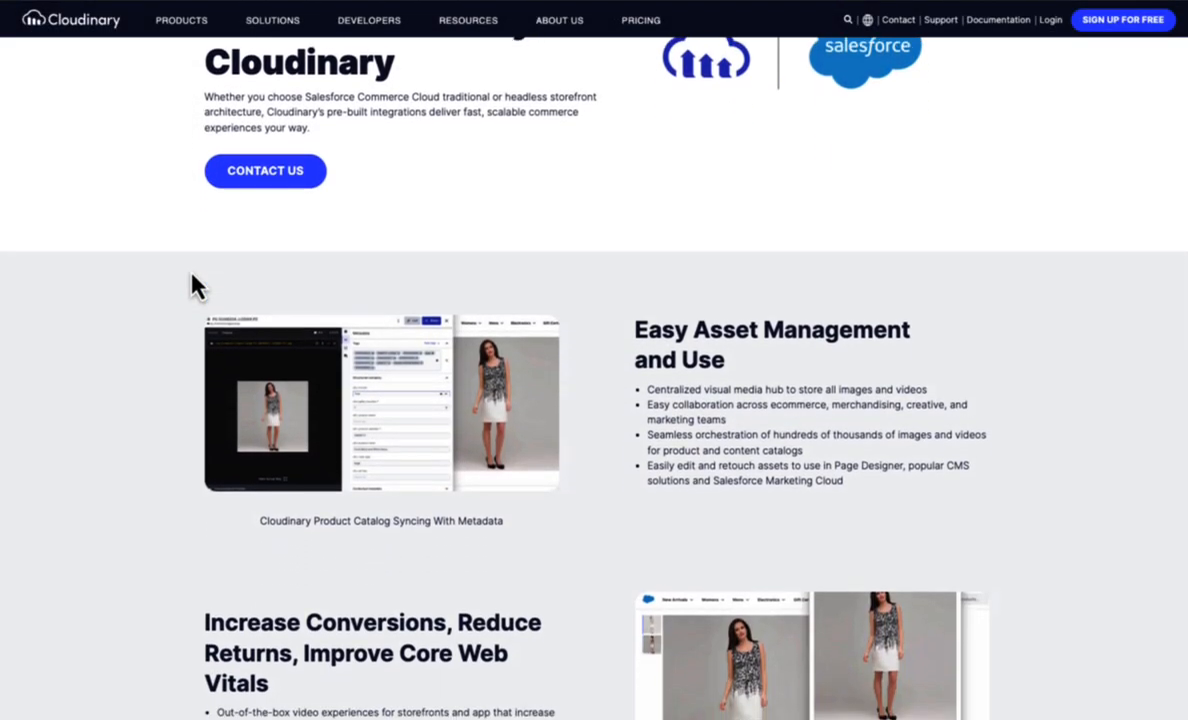
scroll(down, 3)
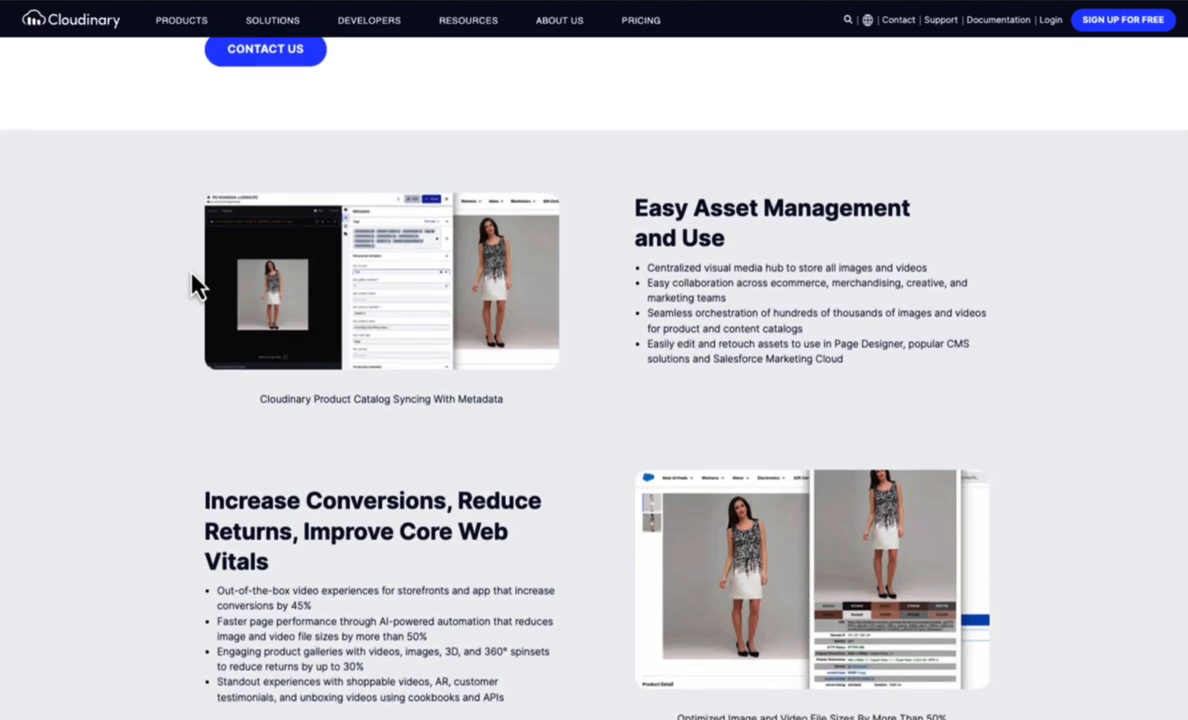
scroll(down, 3)
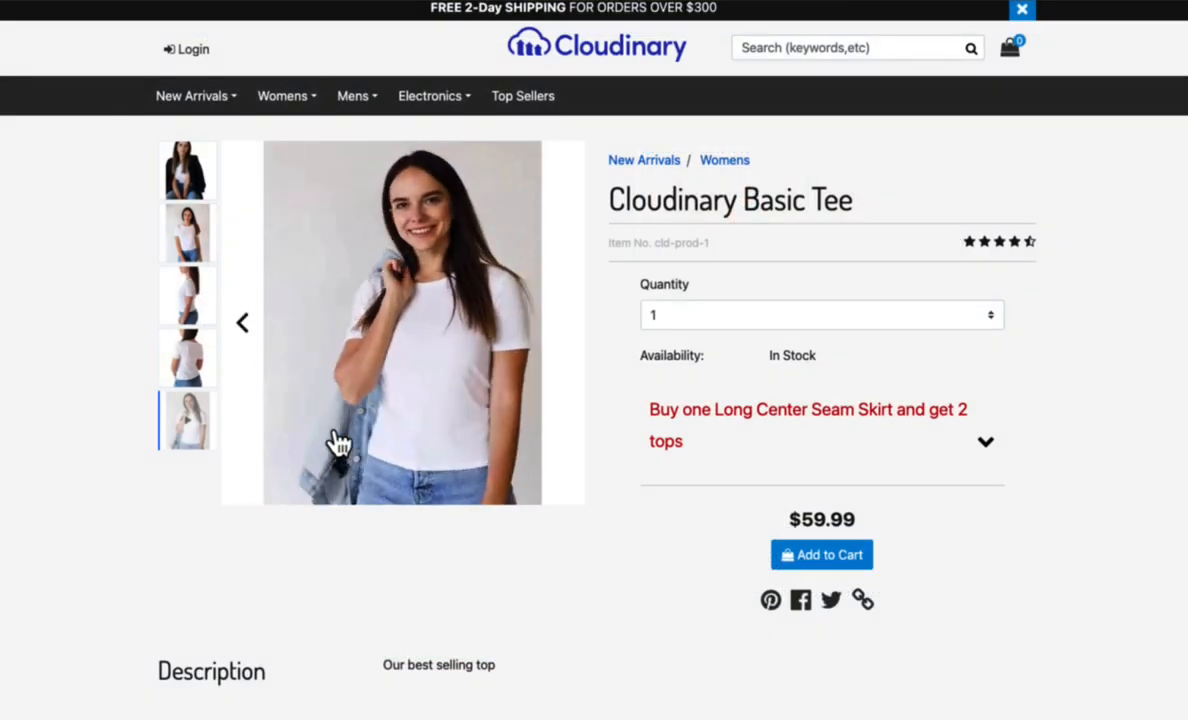
click(188, 232)
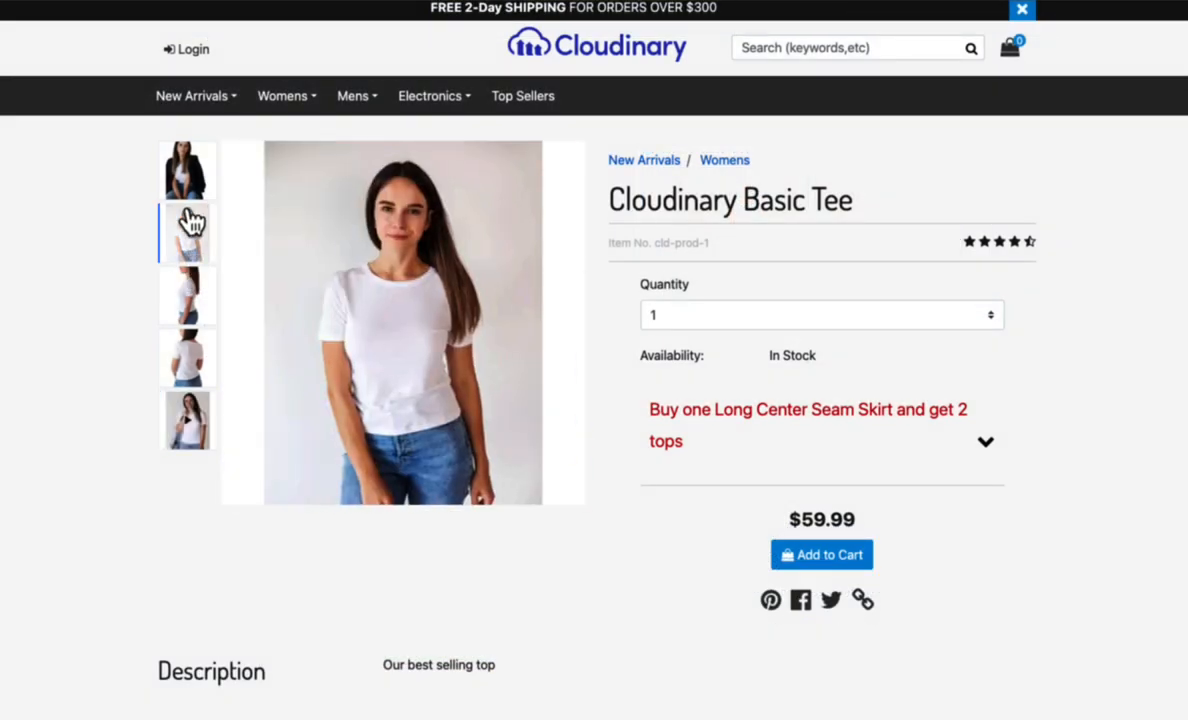
click(186, 168)
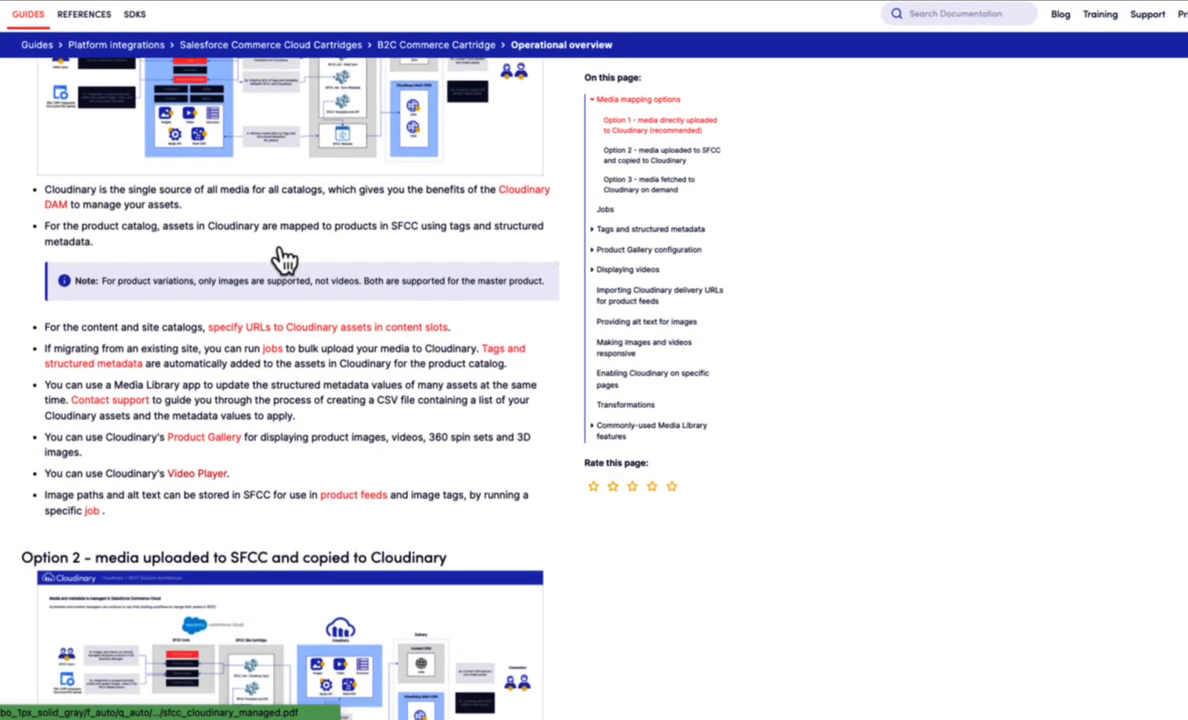
Scroll the B2C Cartridge operational overview to the media mapping options section
scroll(down, 3)
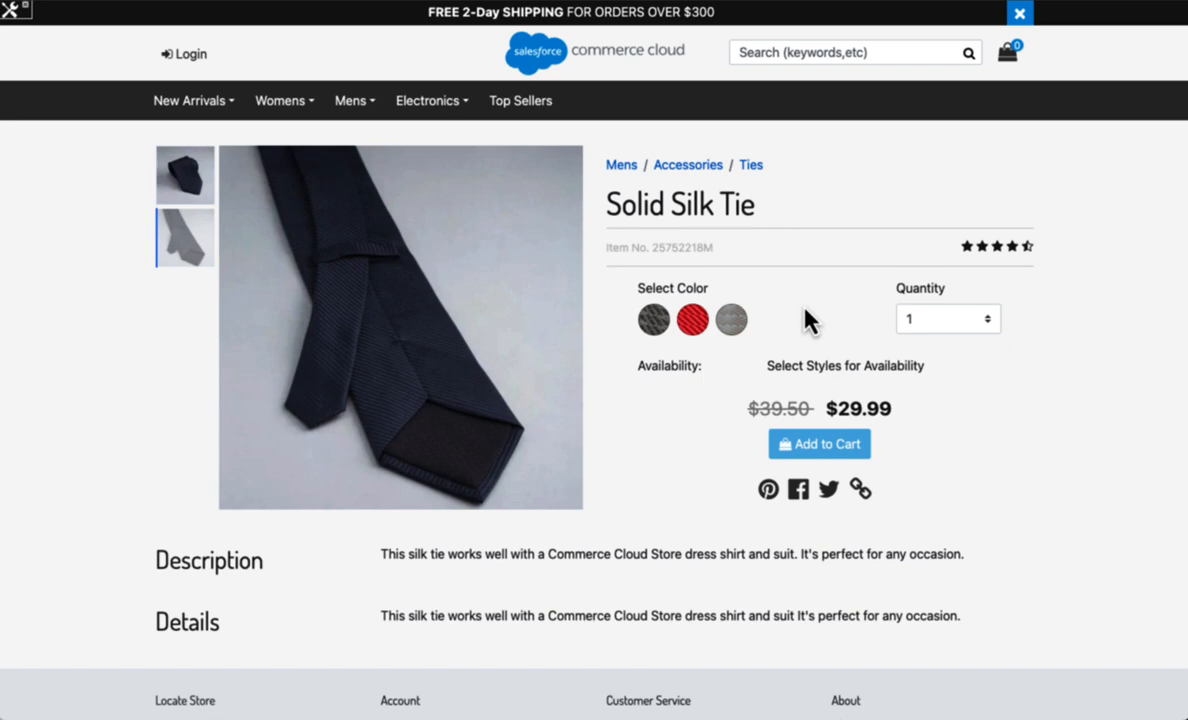
mouse_move(224, 356)
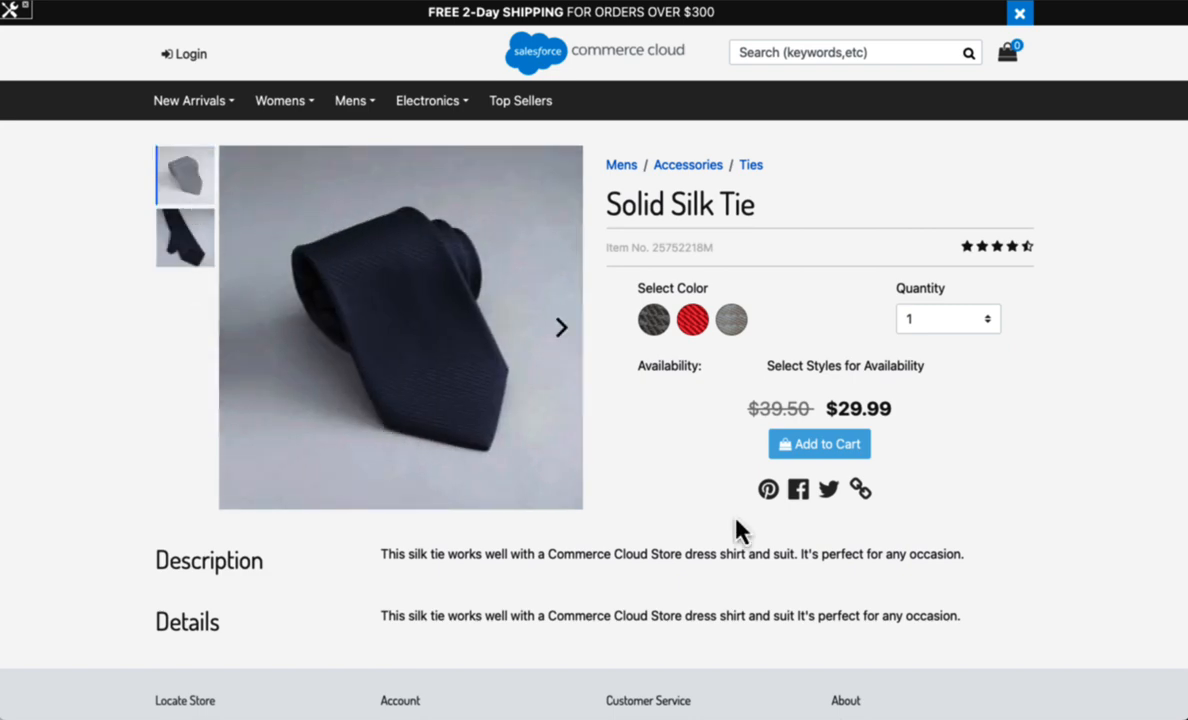
mouse_move(668, 364)
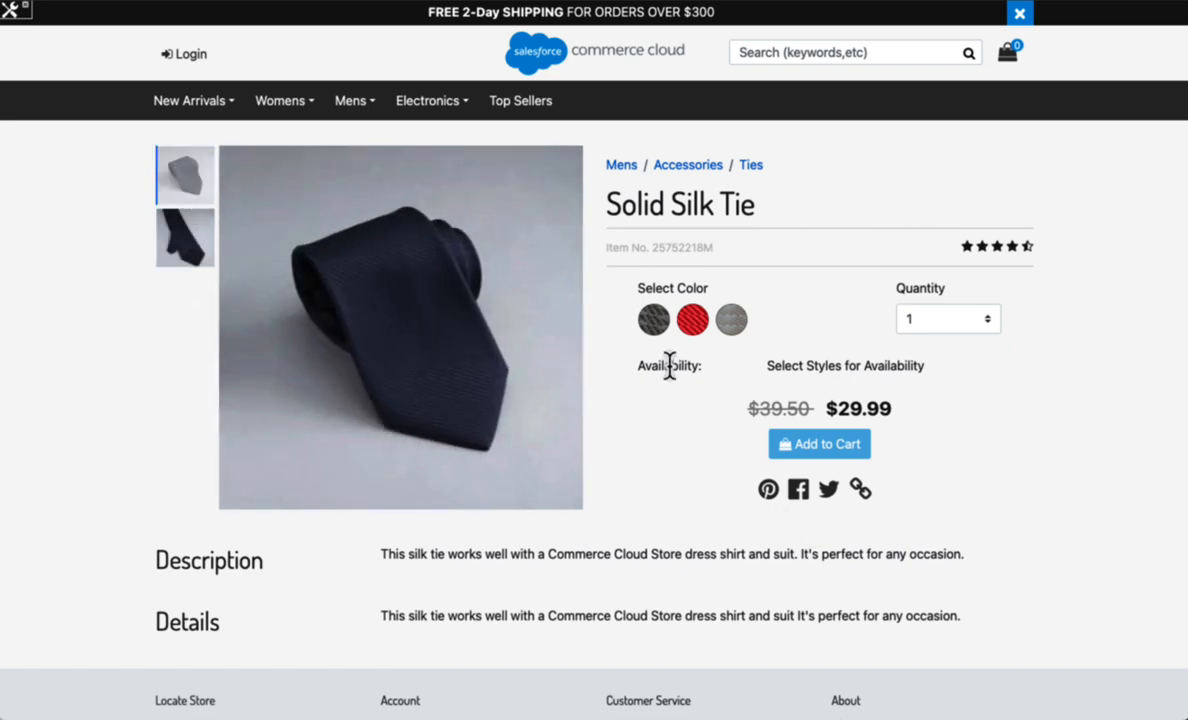
mouse_move(668, 398)
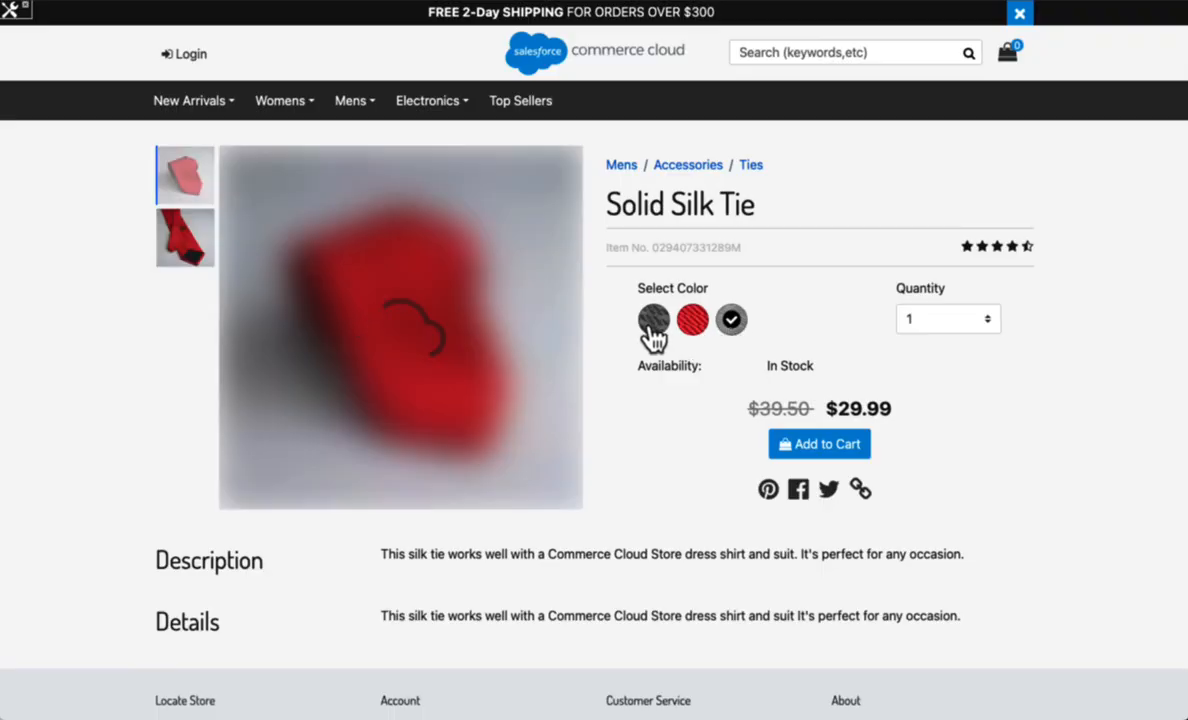
Choose another colour swatch for the Solid Silk Tie, showing In Stock availability
click(654, 320)
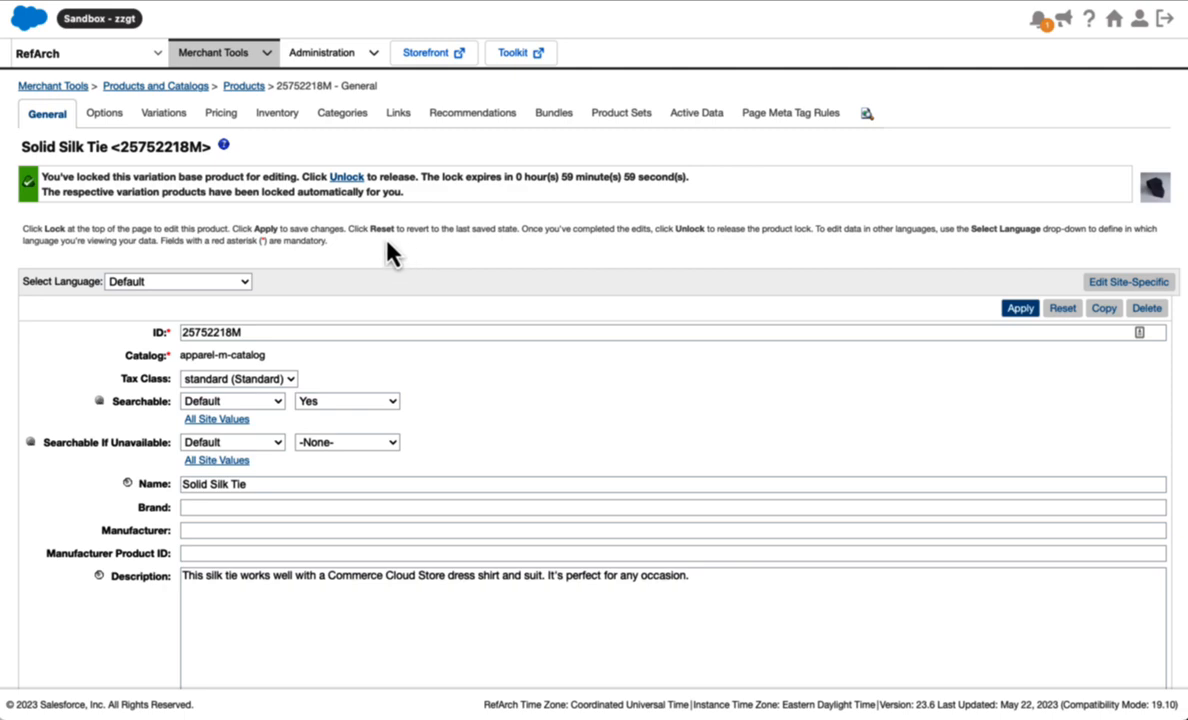
Open the Solid Silk Tie's Image Manager listing large, medium, small and swatch images
scroll(down, 3)
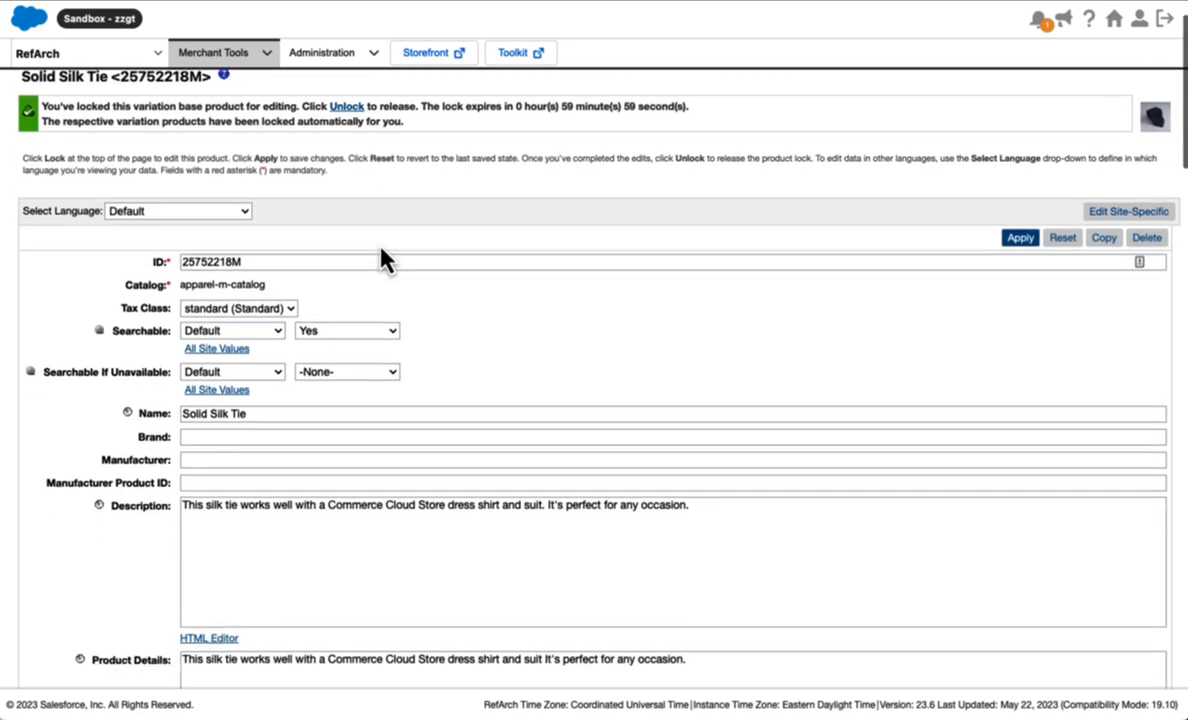
scroll(down, 3)
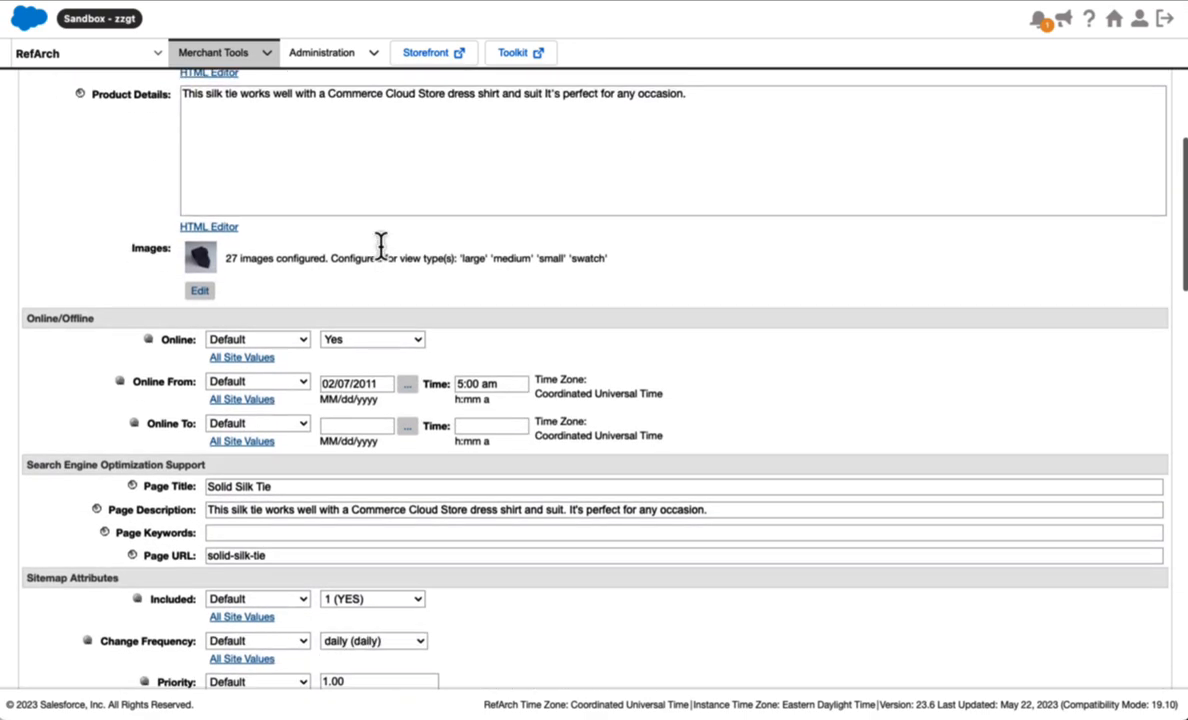
scroll(down, 3)
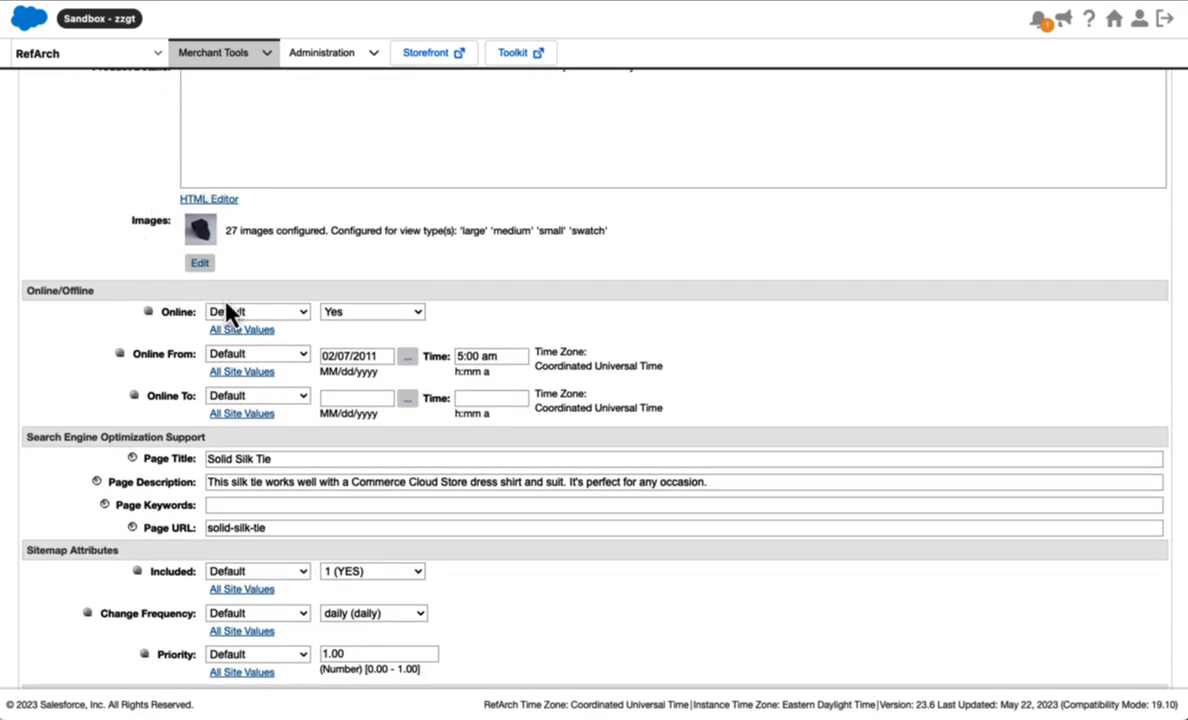
click(198, 262)
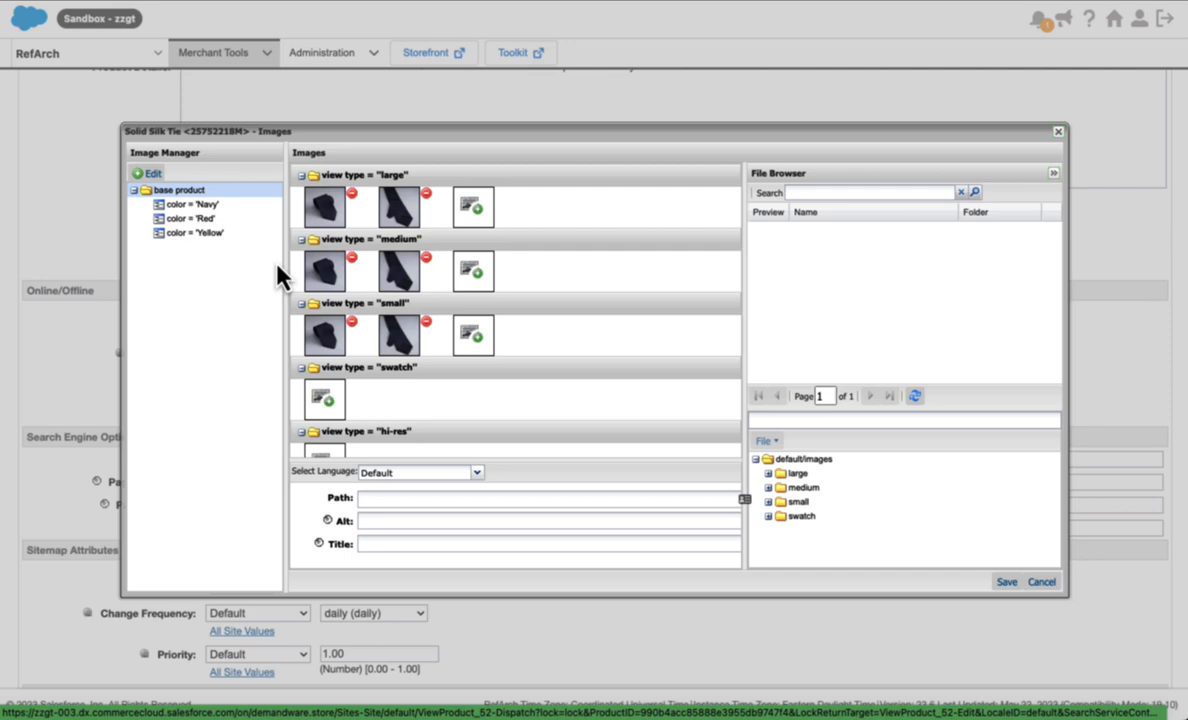
click(1040, 580)
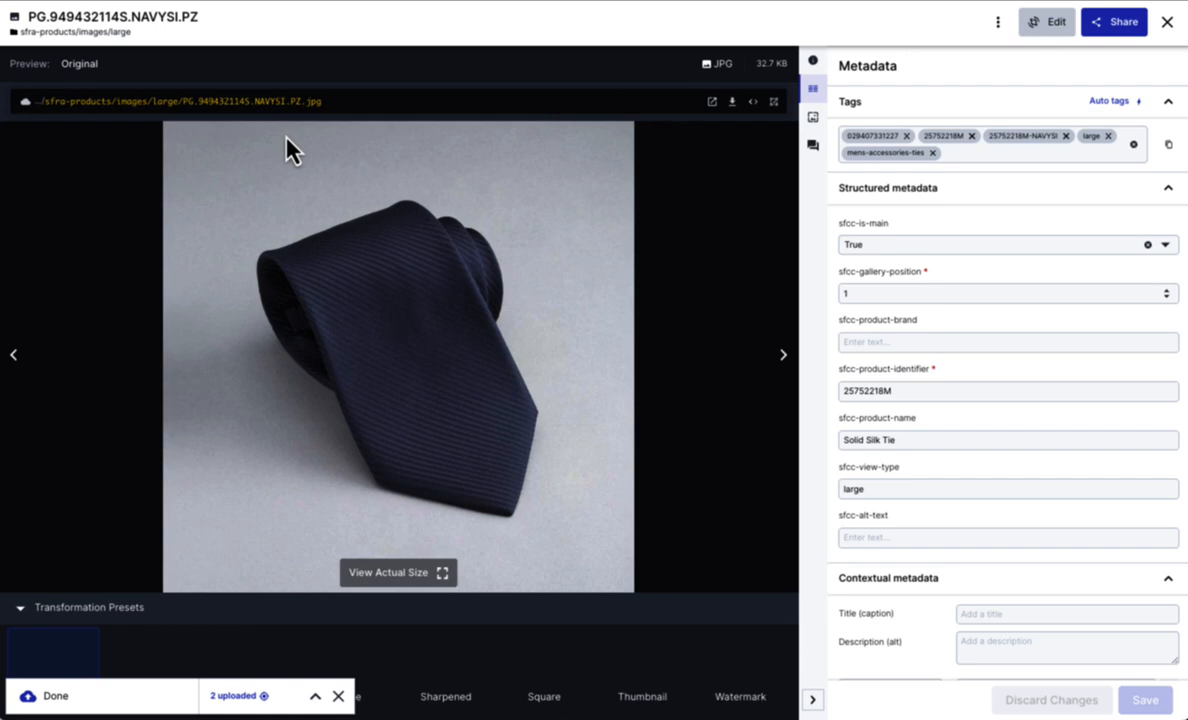
mouse_move(292, 232)
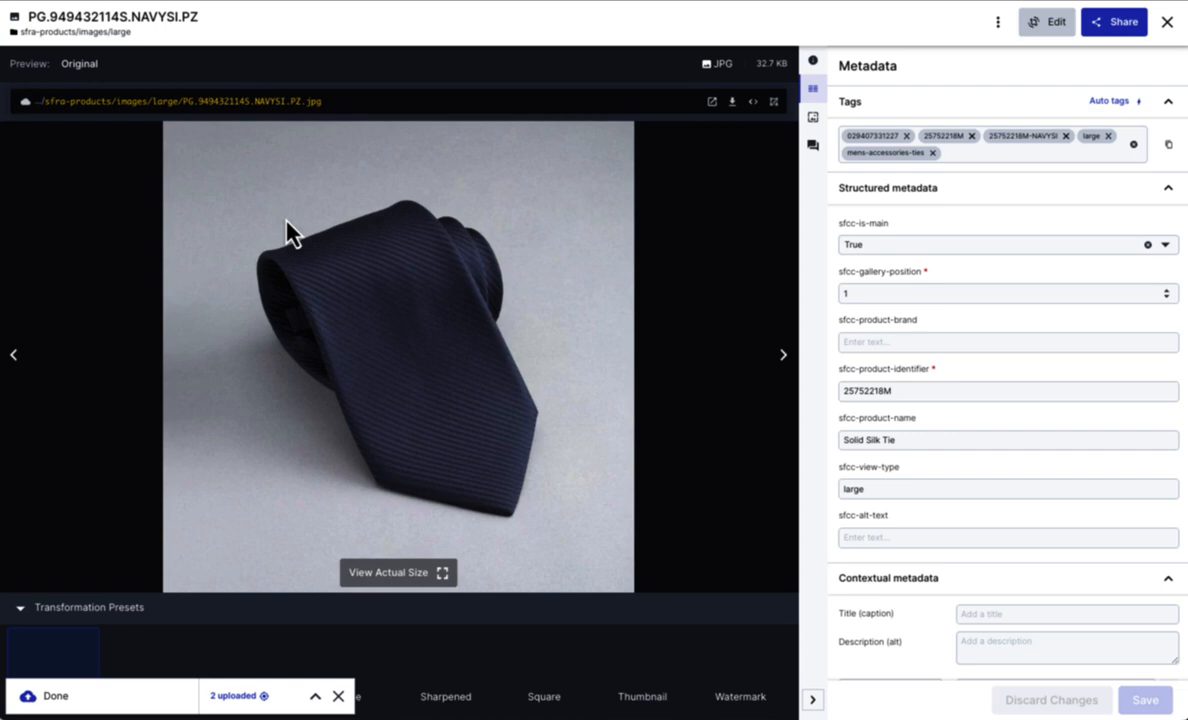
mouse_move(860, 290)
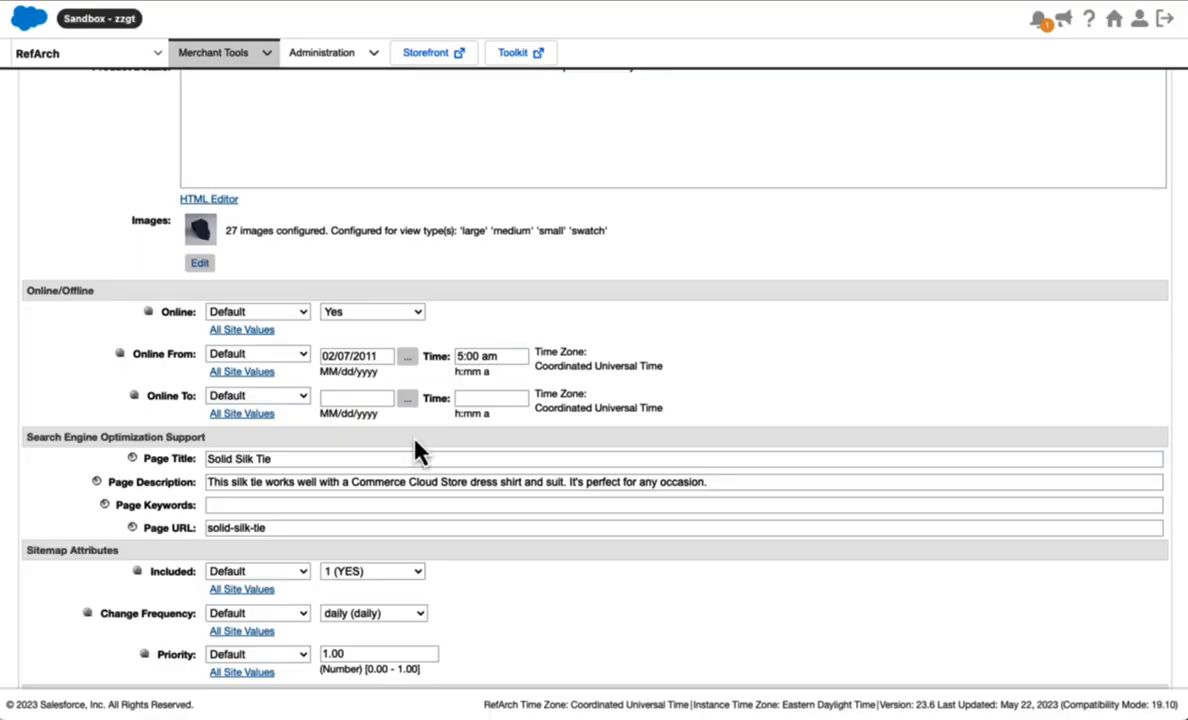
Review the navy tie's sfcc metadata: is-main True, position 1, identifier 25752218M, name Solid Silk Tie
scroll(up, 3)
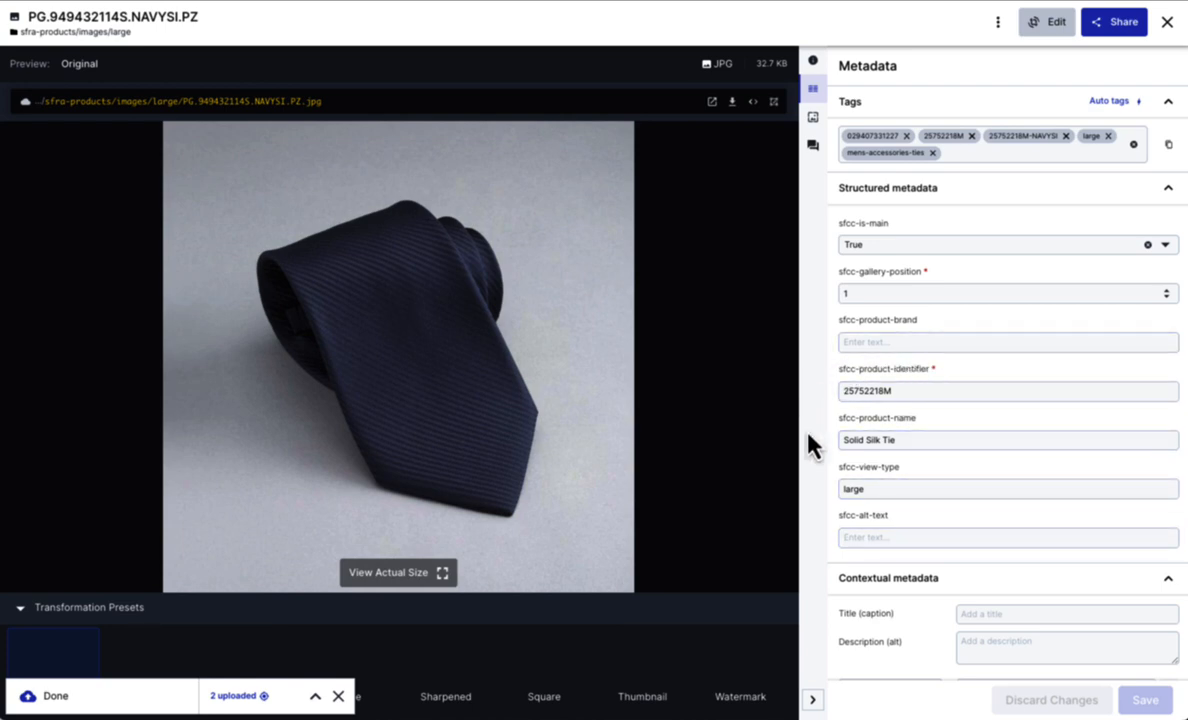
mouse_move(832, 512)
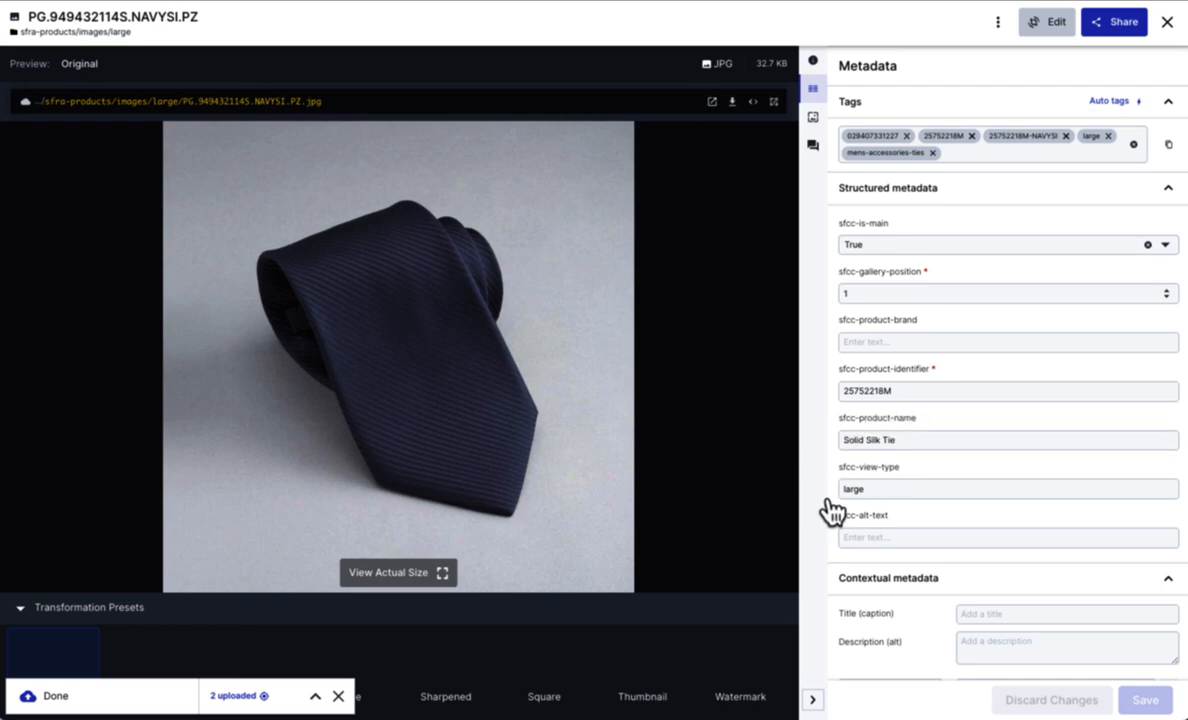
mouse_move(812, 524)
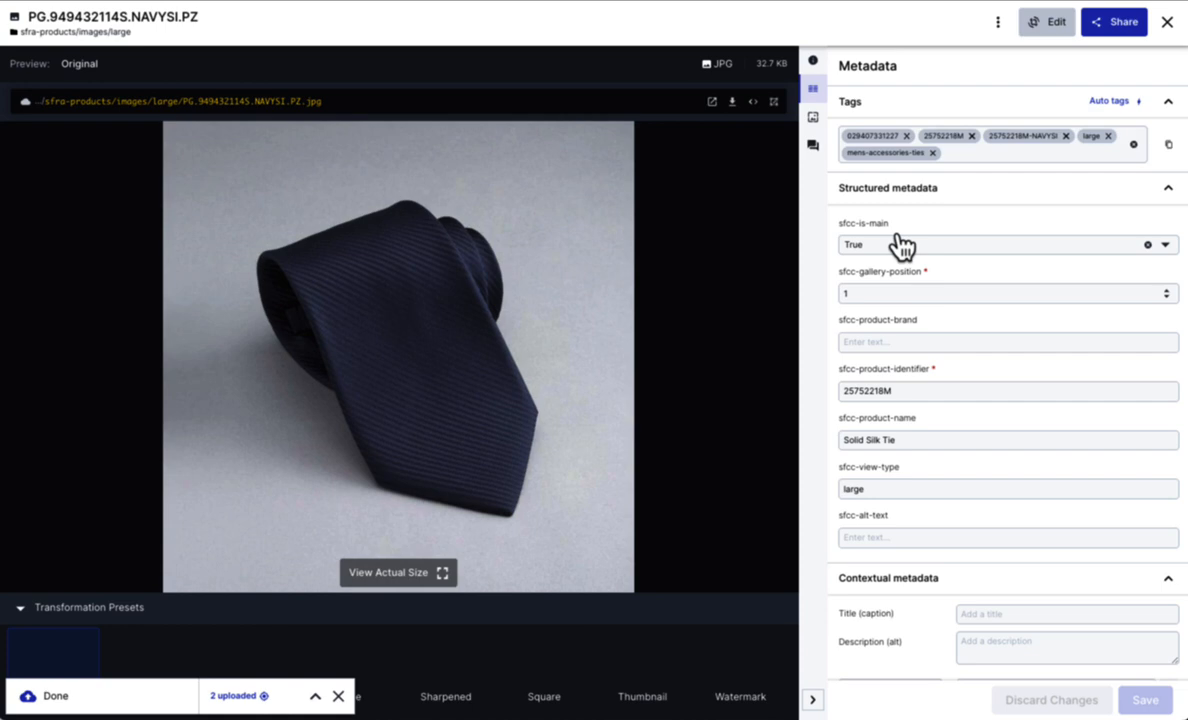
mouse_move(884, 330)
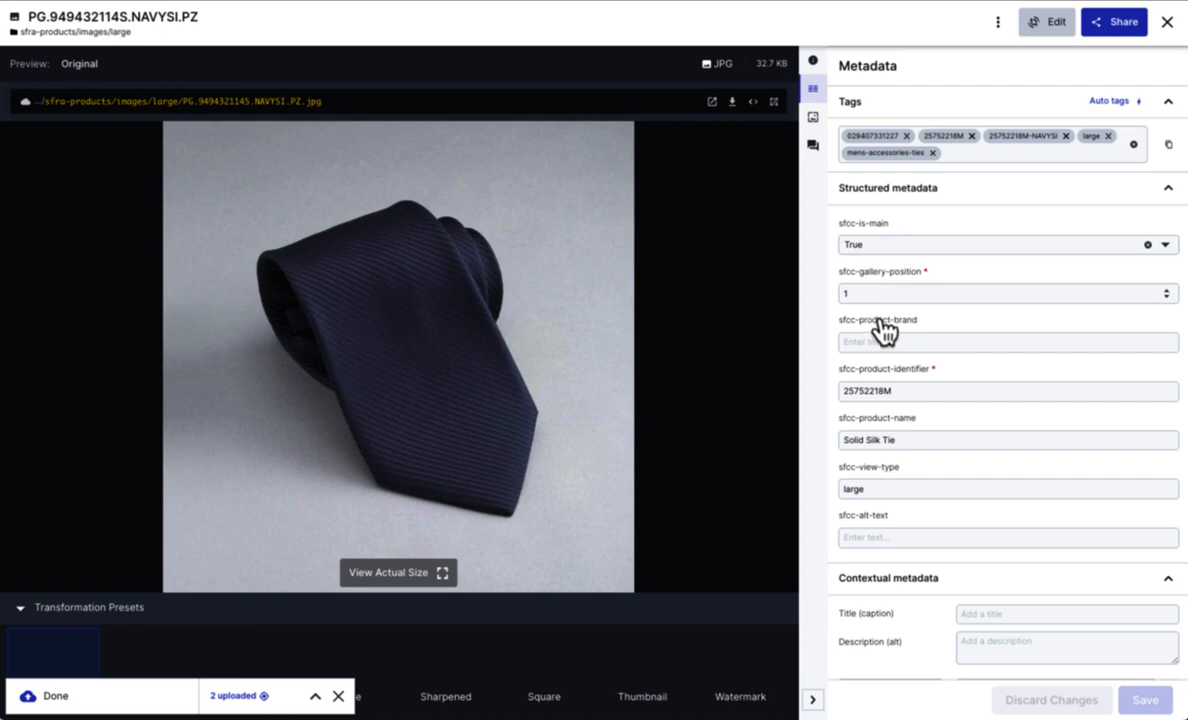
mouse_move(862, 210)
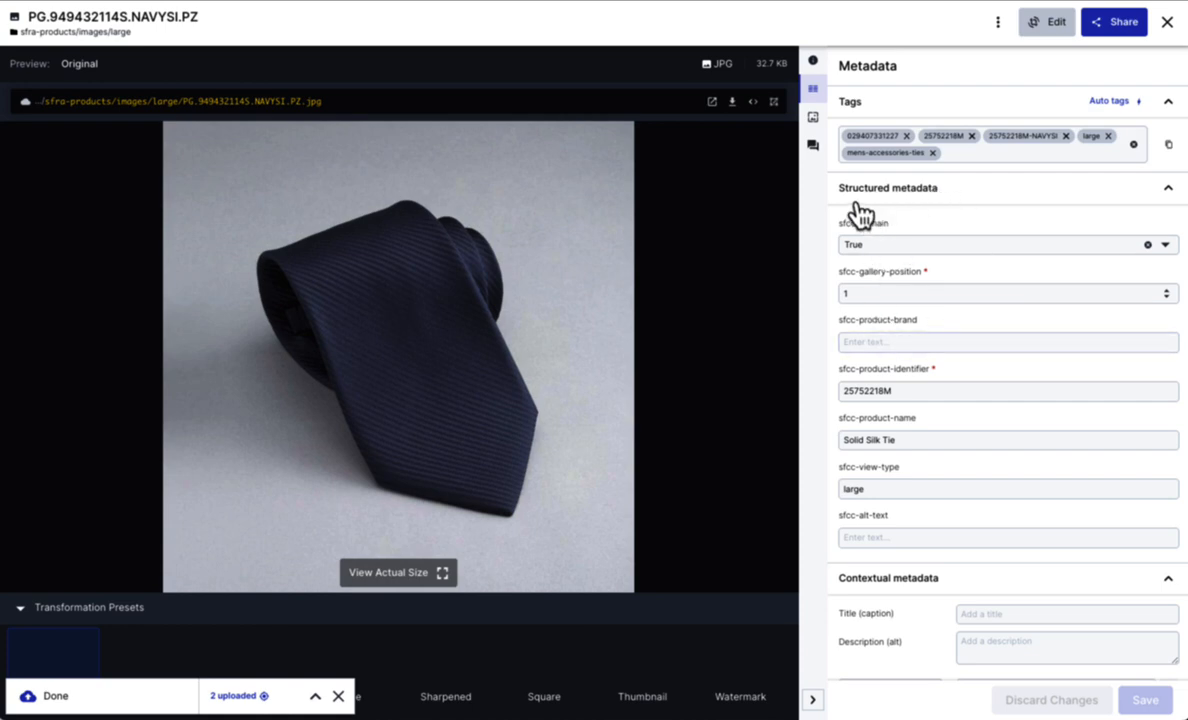
mouse_move(880, 284)
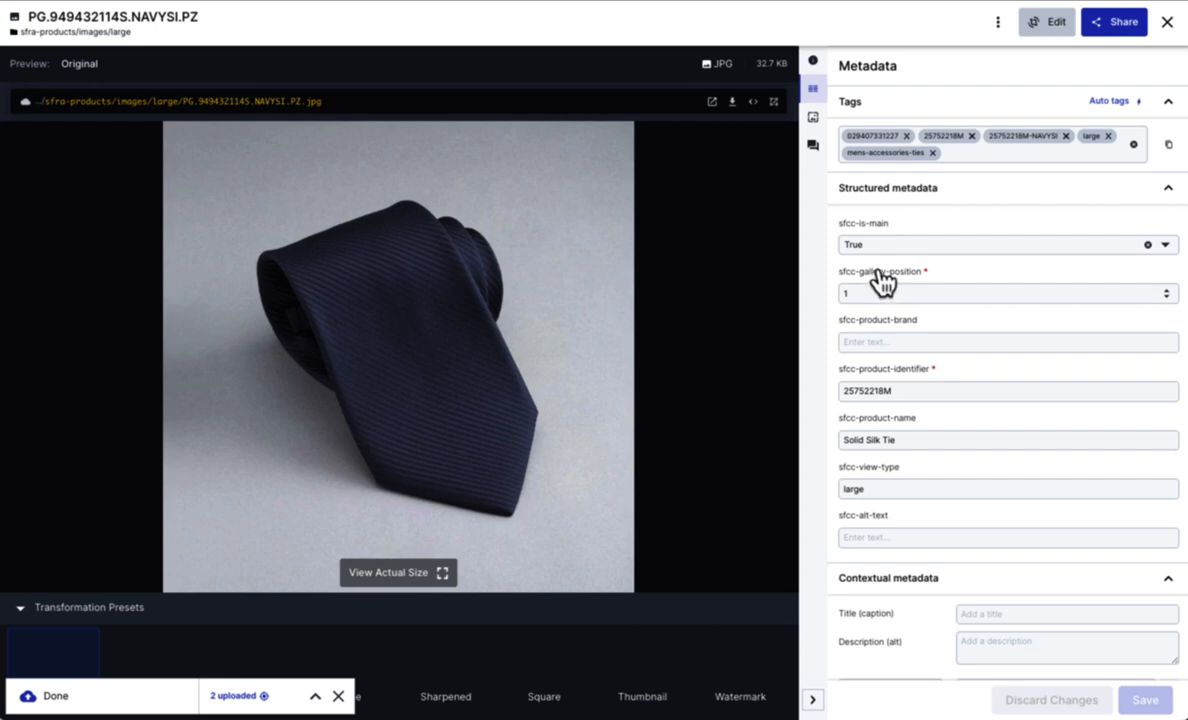
mouse_move(880, 330)
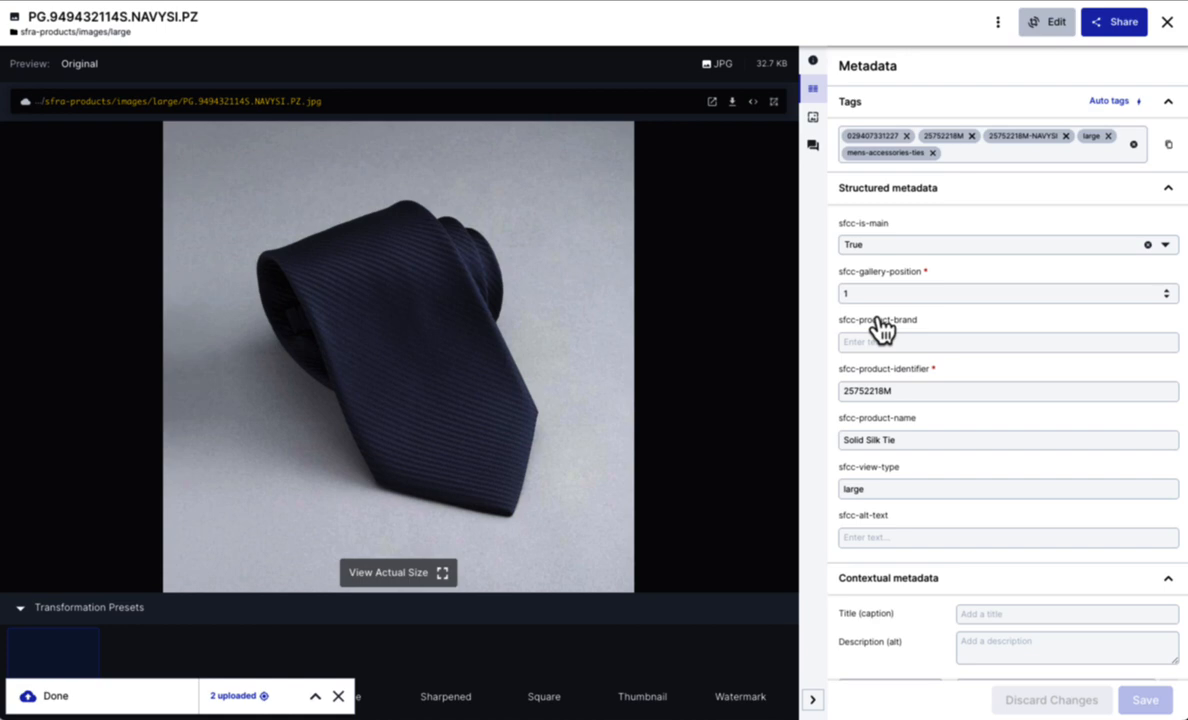
click(1004, 390)
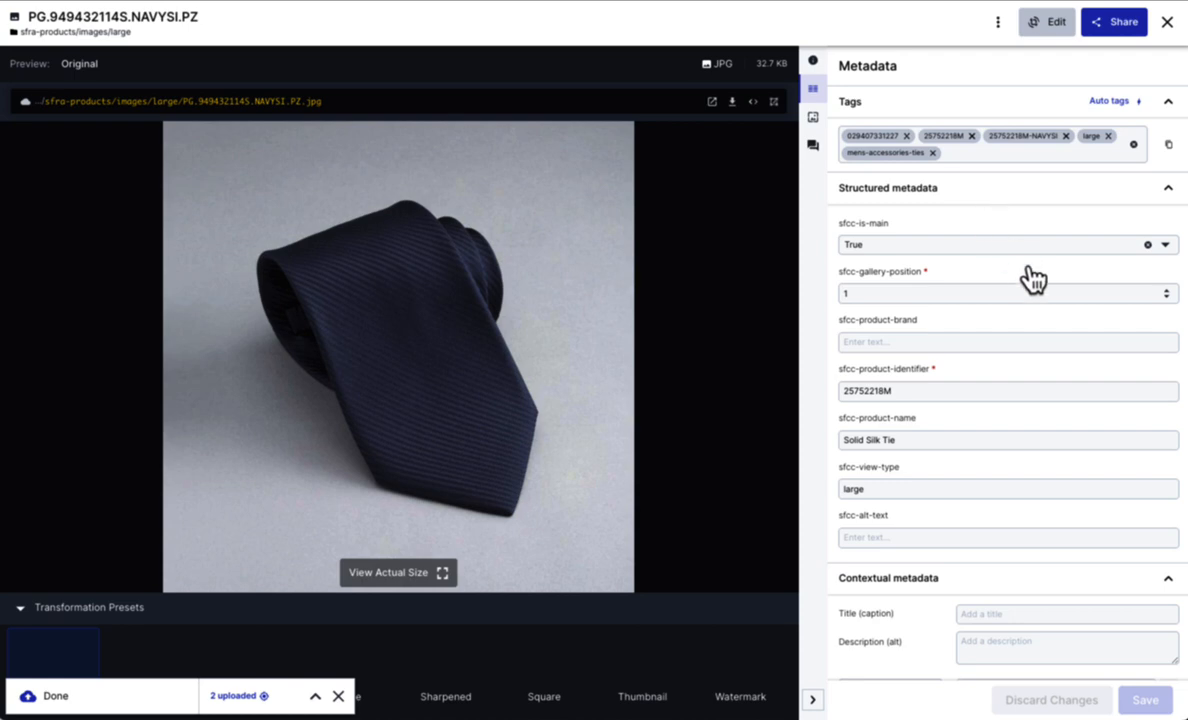
click(1000, 292)
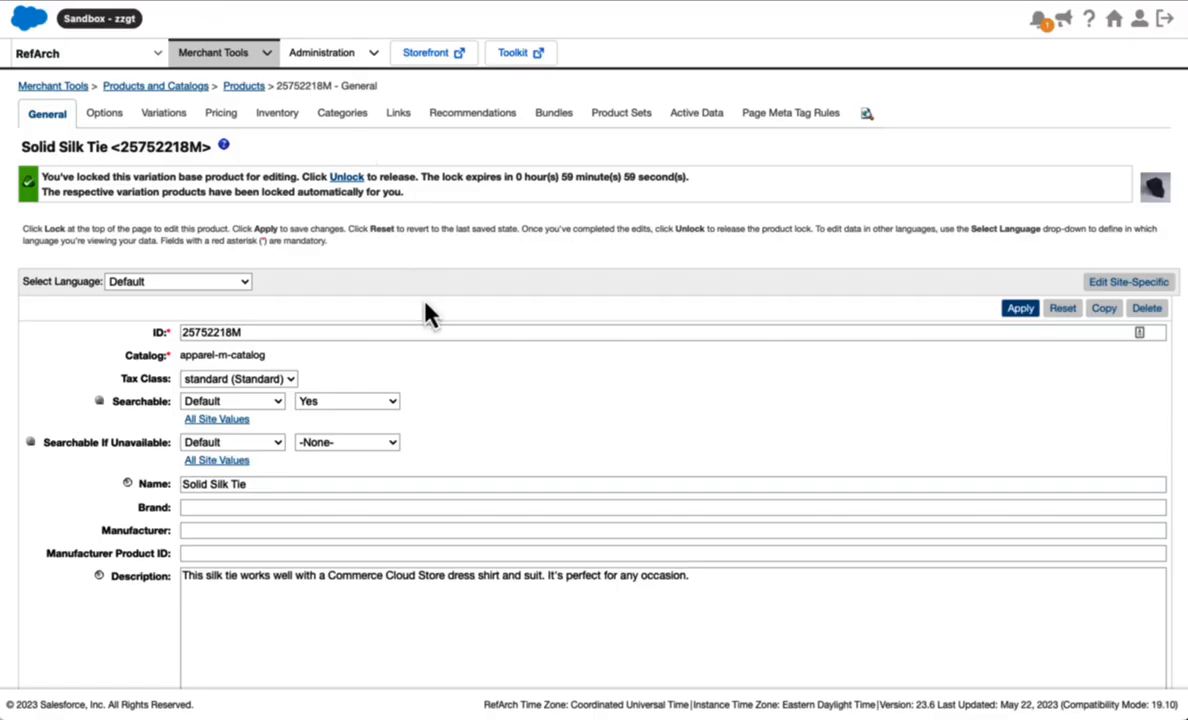
Check the product's Images section, then show the Solid Silk Tie page on the storefront
scroll(down, 3)
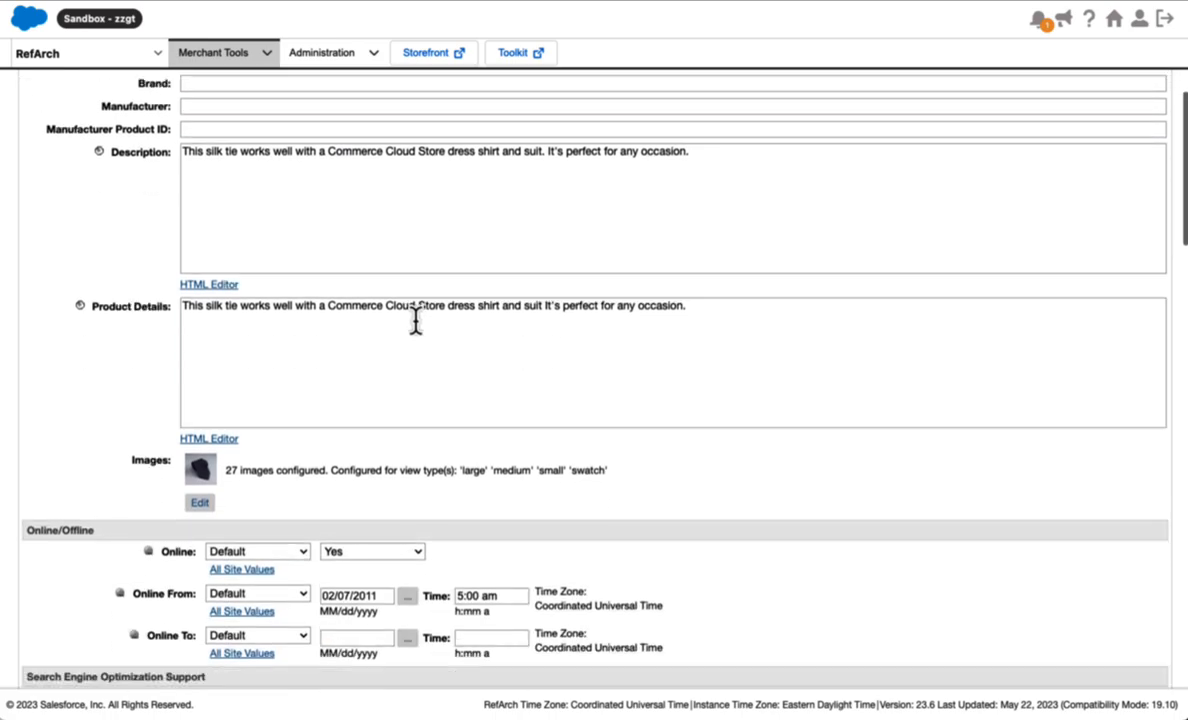
click(198, 502)
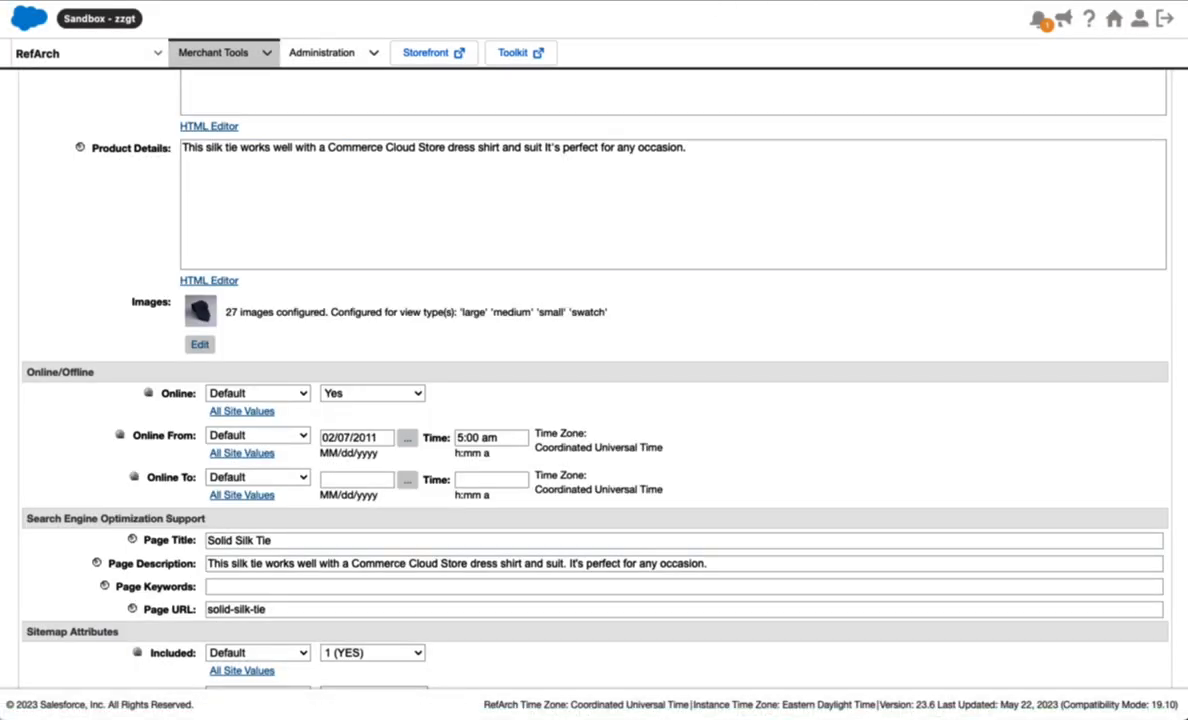
click(424, 52)
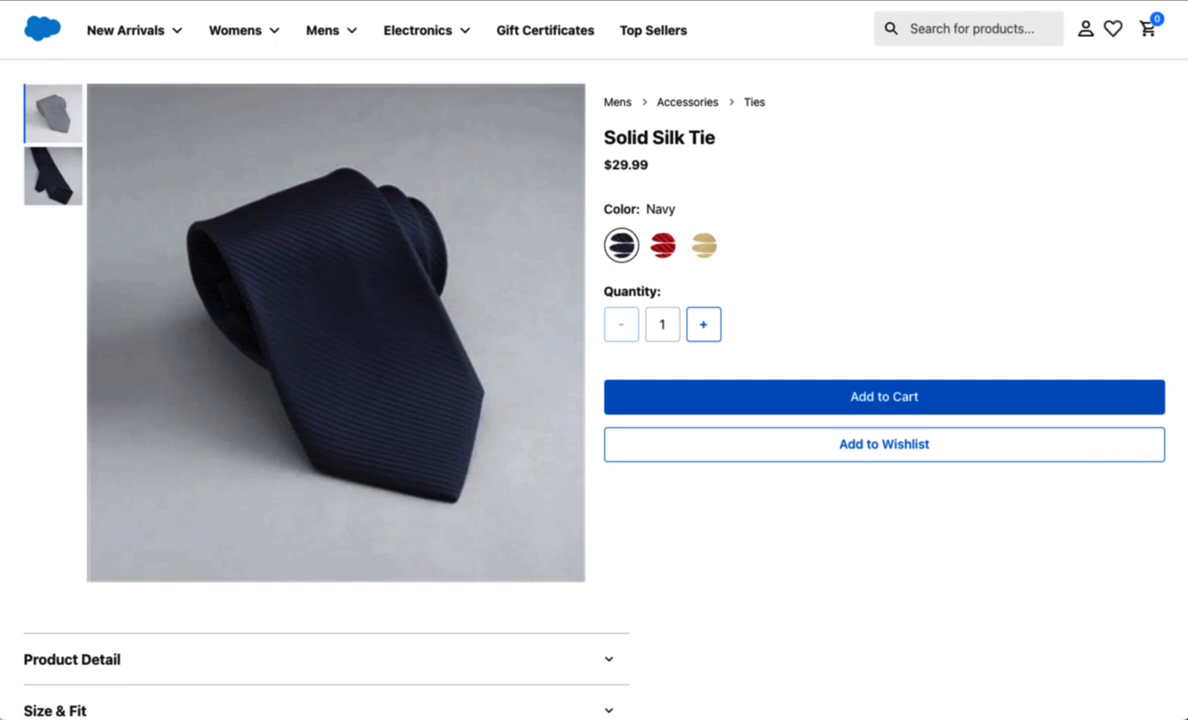
mouse_move(688, 102)
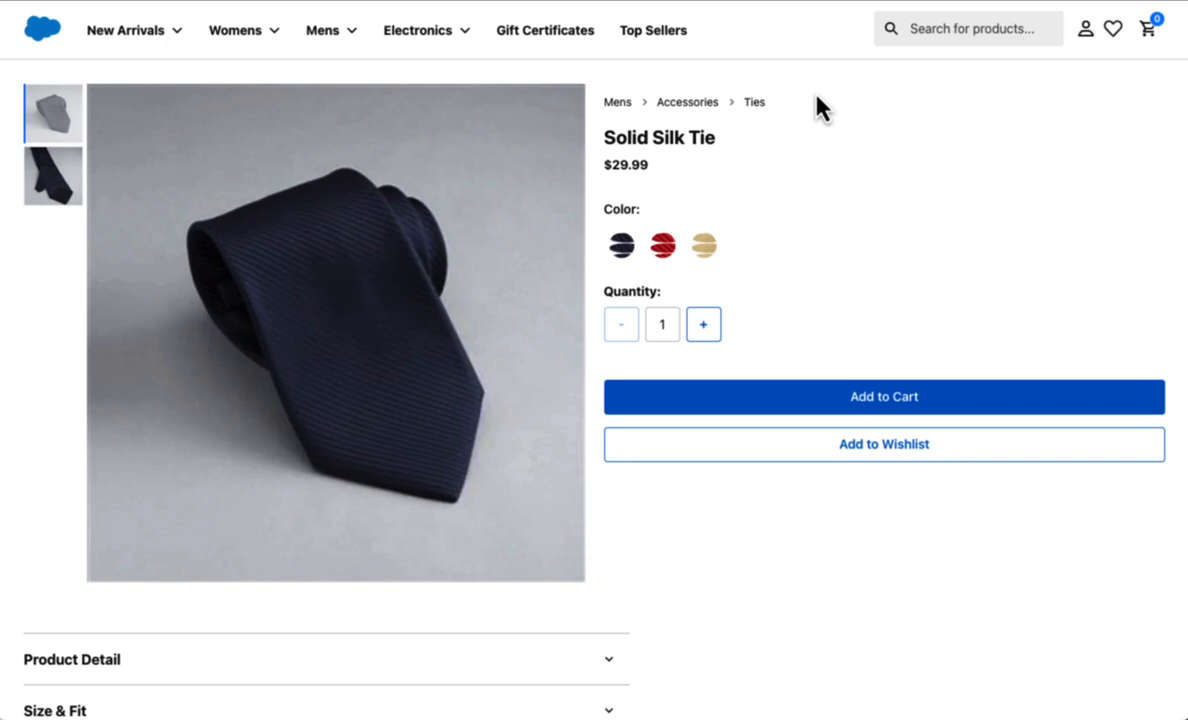
mouse_move(52, 176)
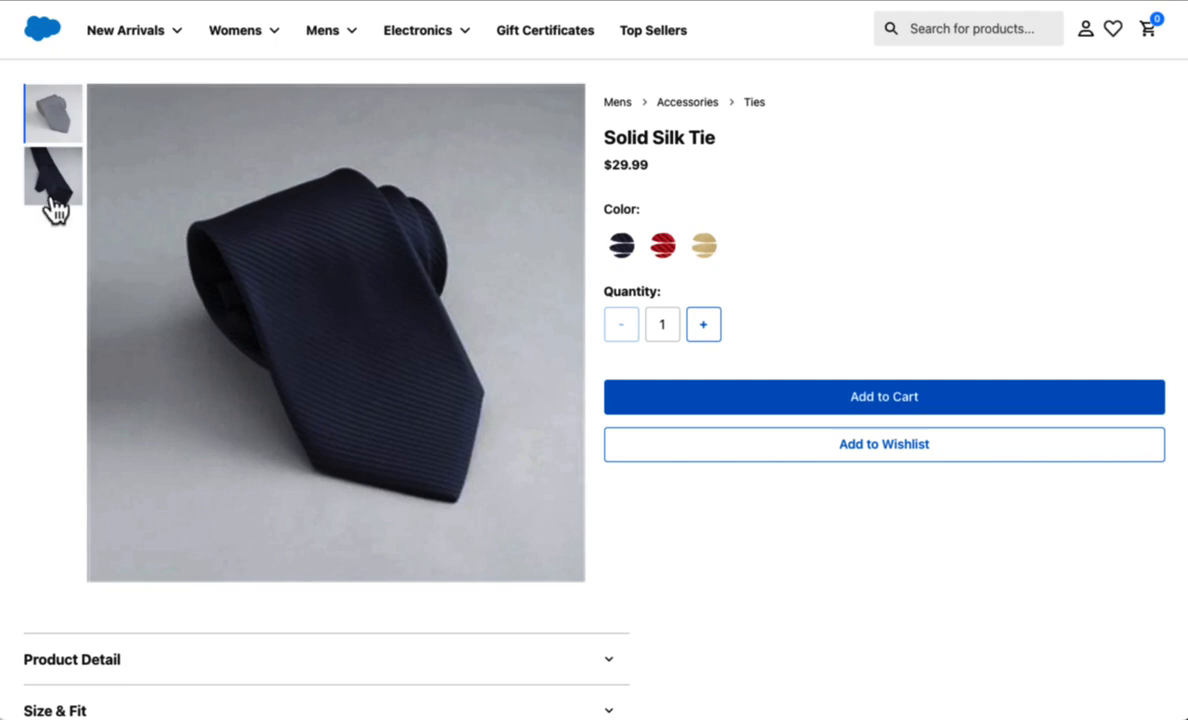
click(52, 176)
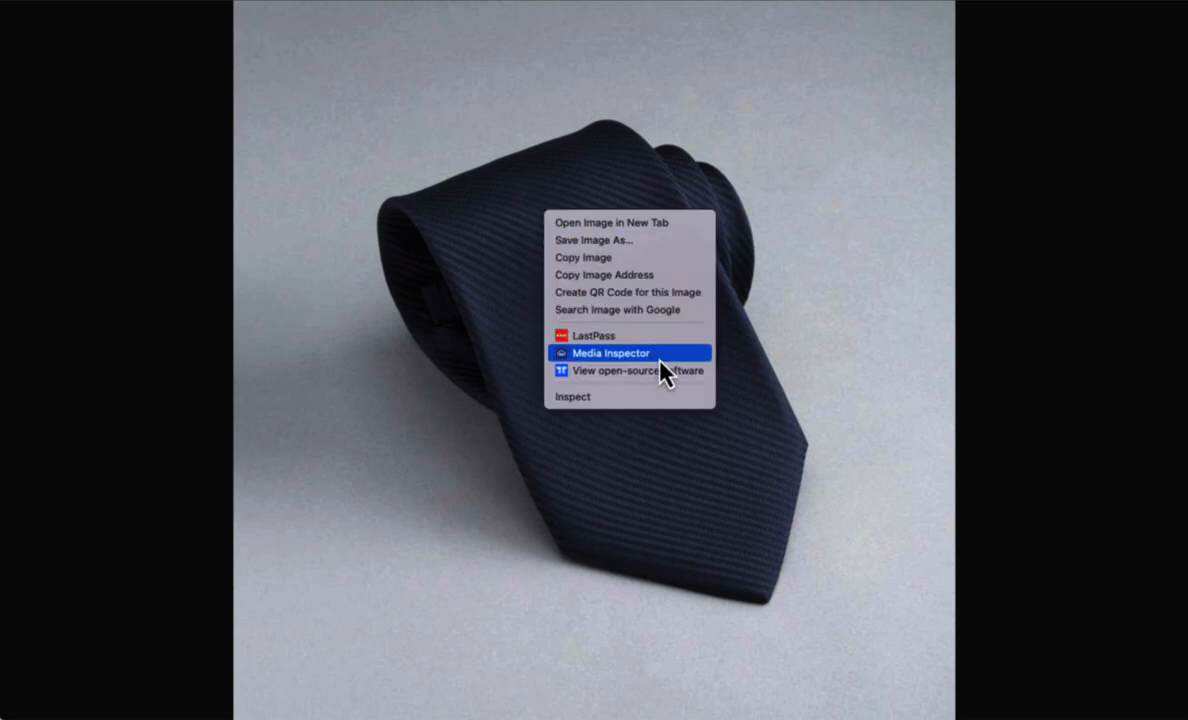
Inspect the standalone tie image's delivery details in Media Inspector
click(610, 352)
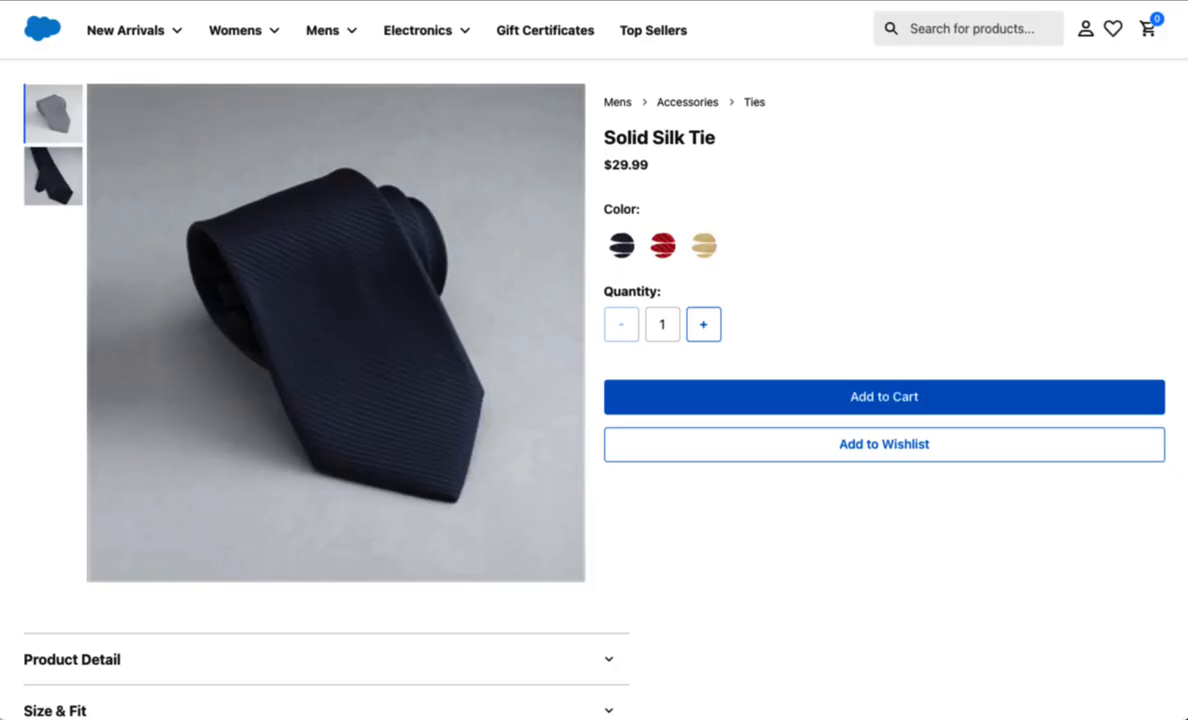
mouse_move(456, 196)
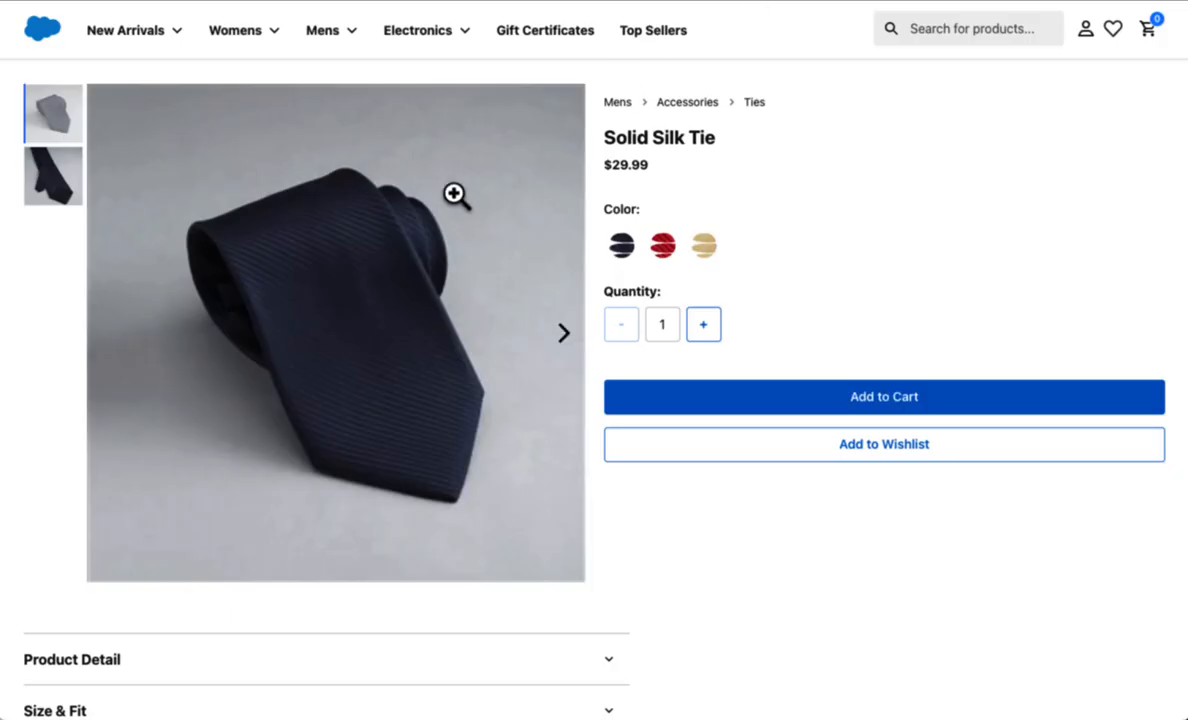
mouse_move(504, 194)
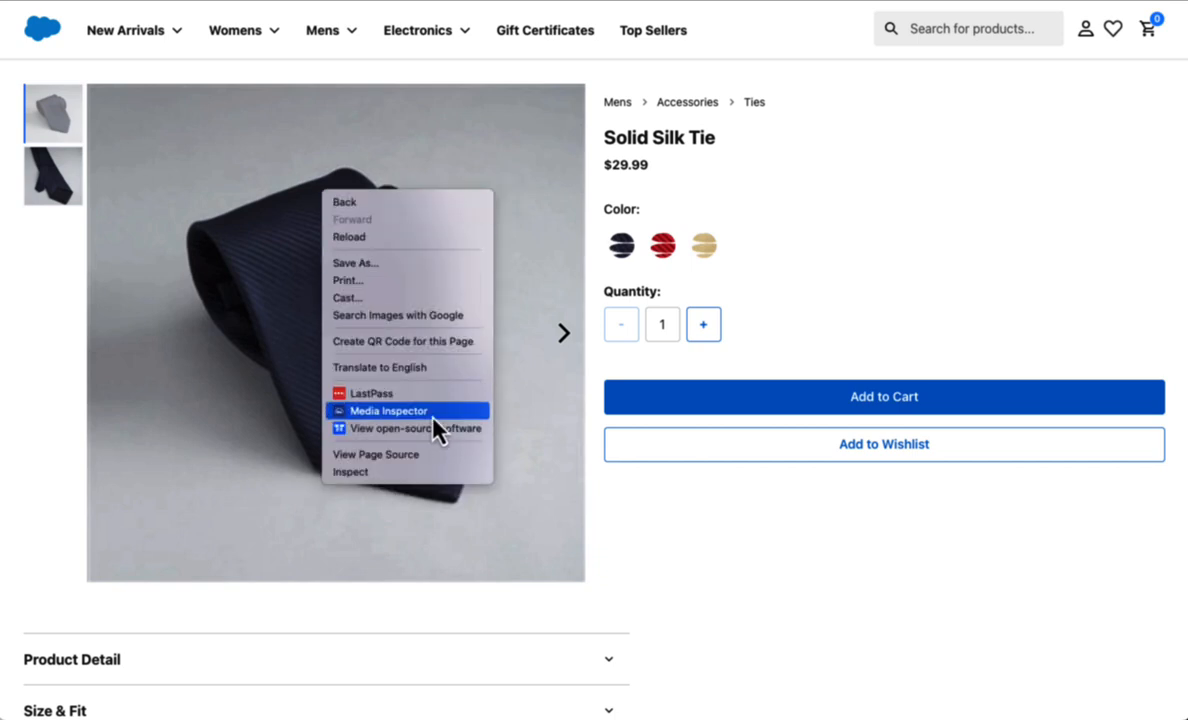
Inspect the main tie image: Cloudinary-served WEBP, 1400x1400 original, 26.48 KB
click(388, 412)
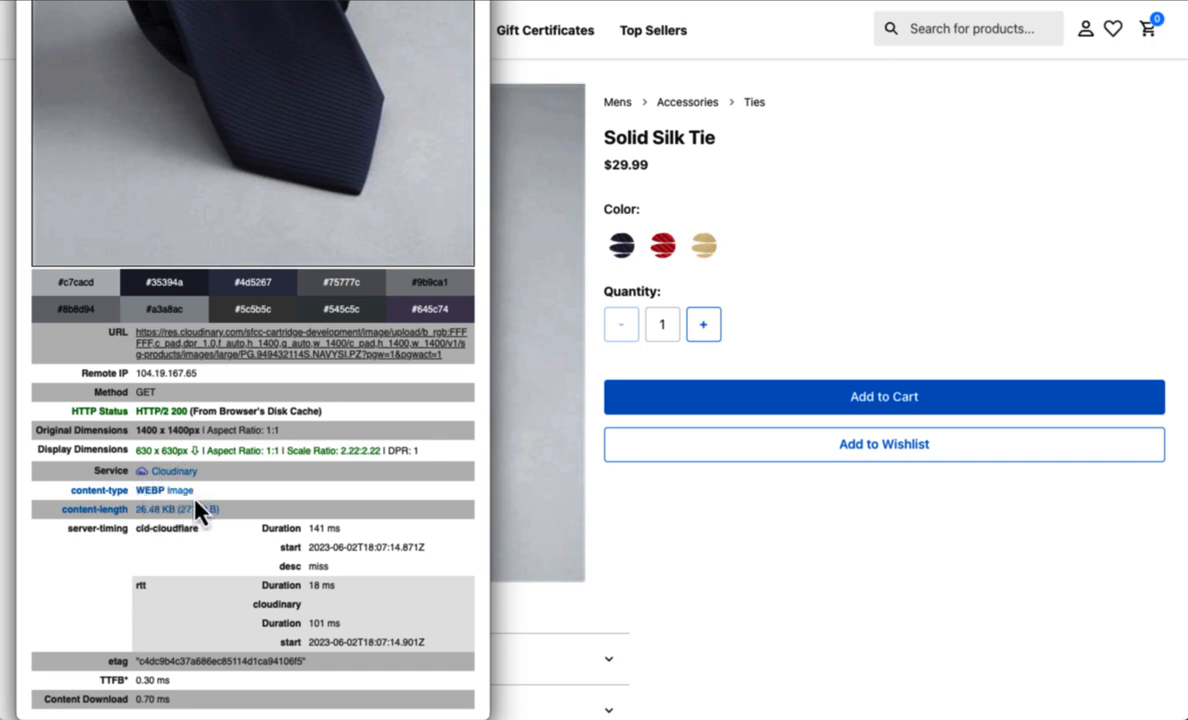
mouse_move(436, 408)
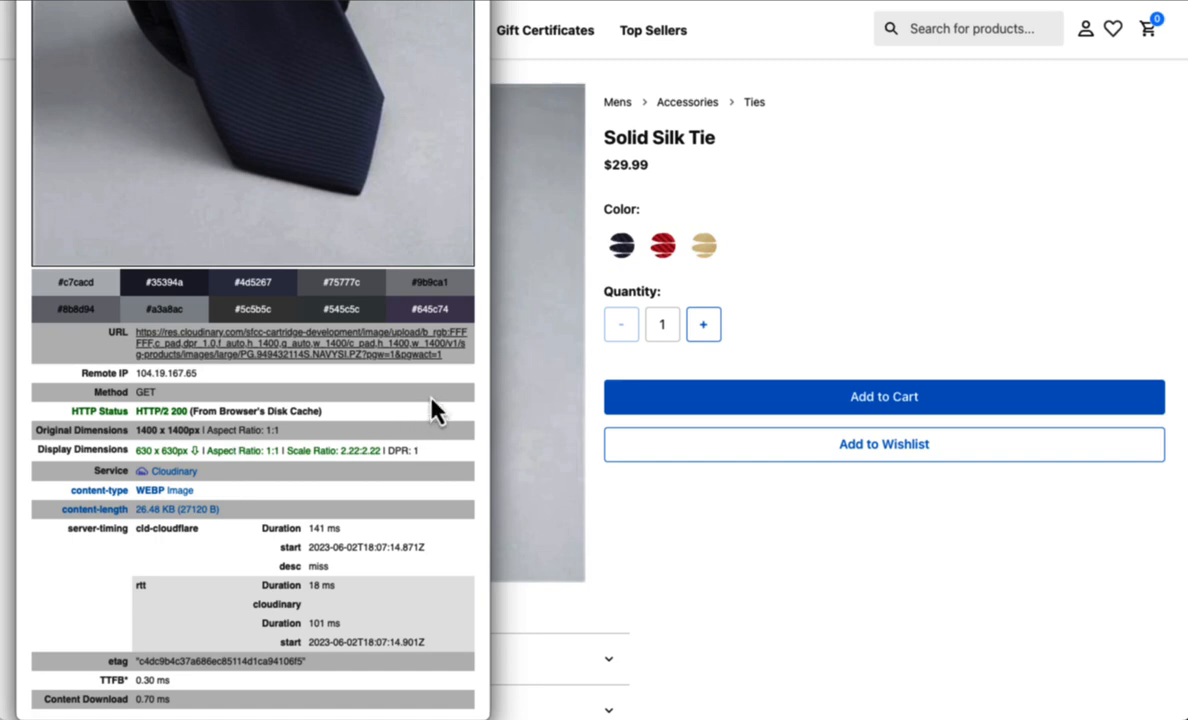
mouse_move(456, 376)
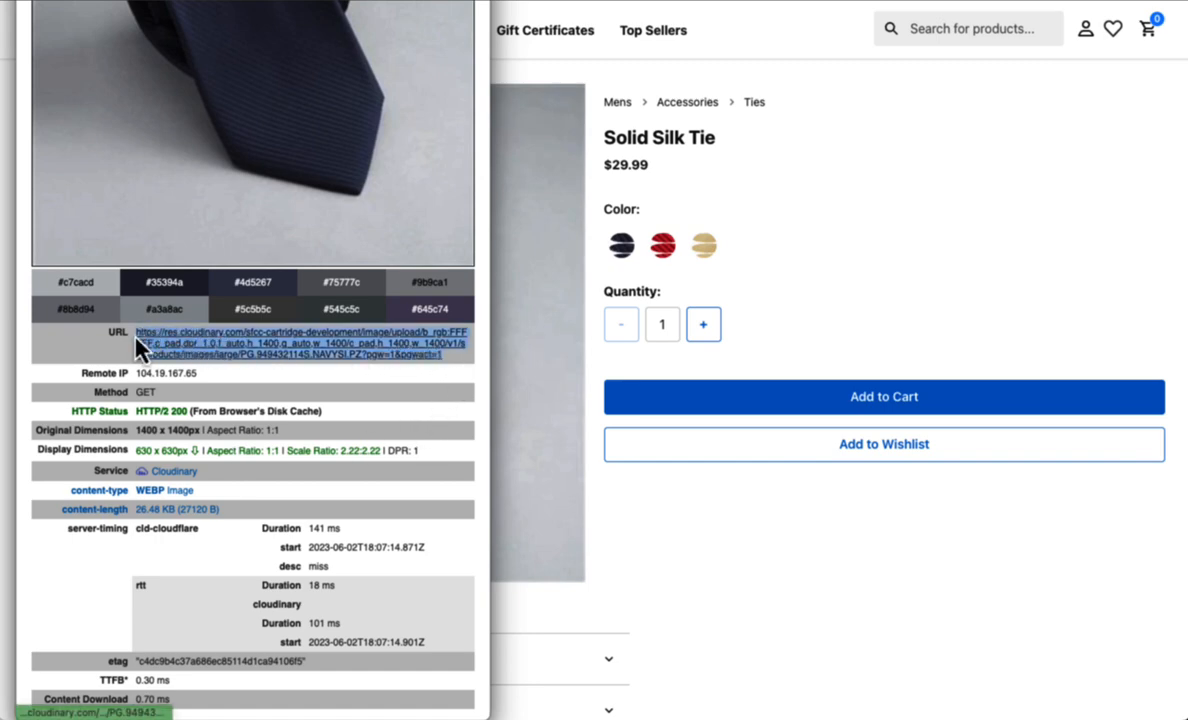
mouse_move(216, 368)
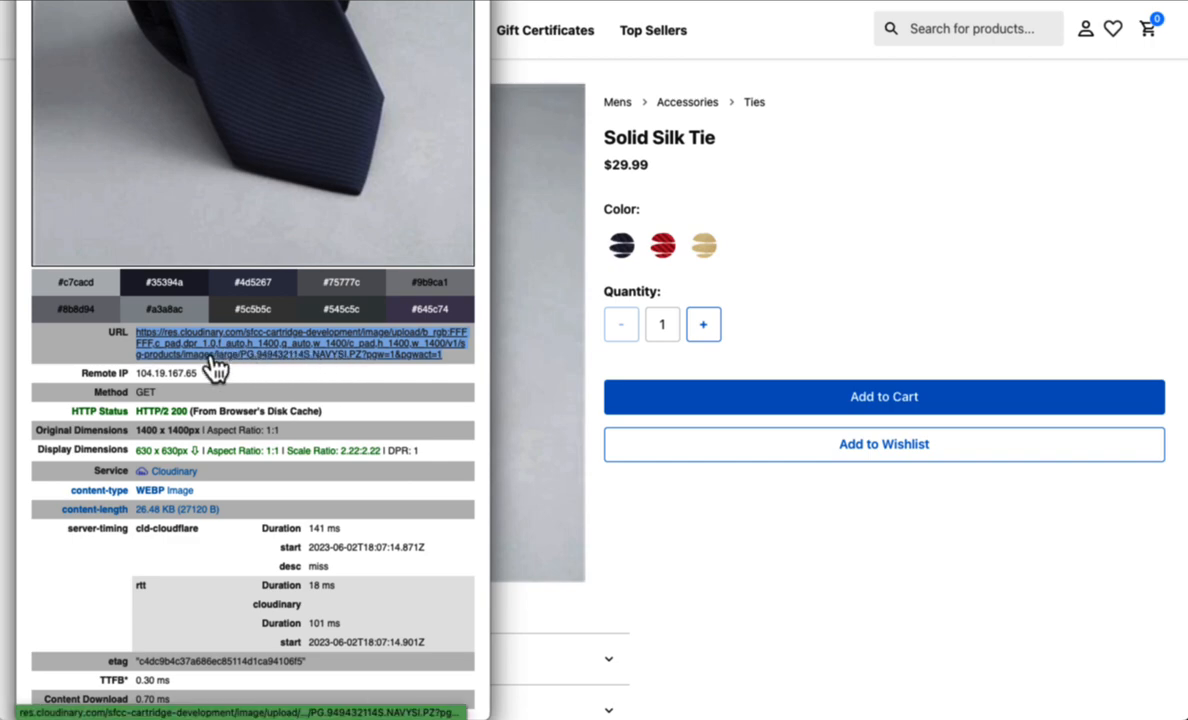
mouse_move(220, 364)
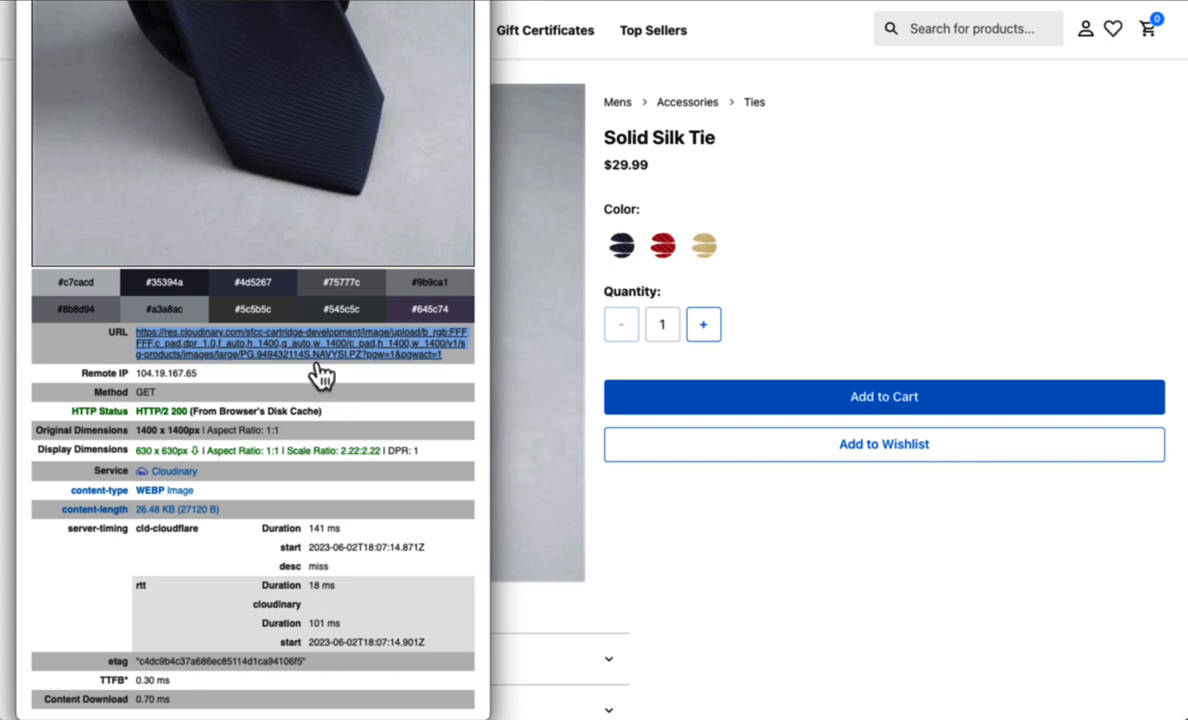
mouse_move(292, 364)
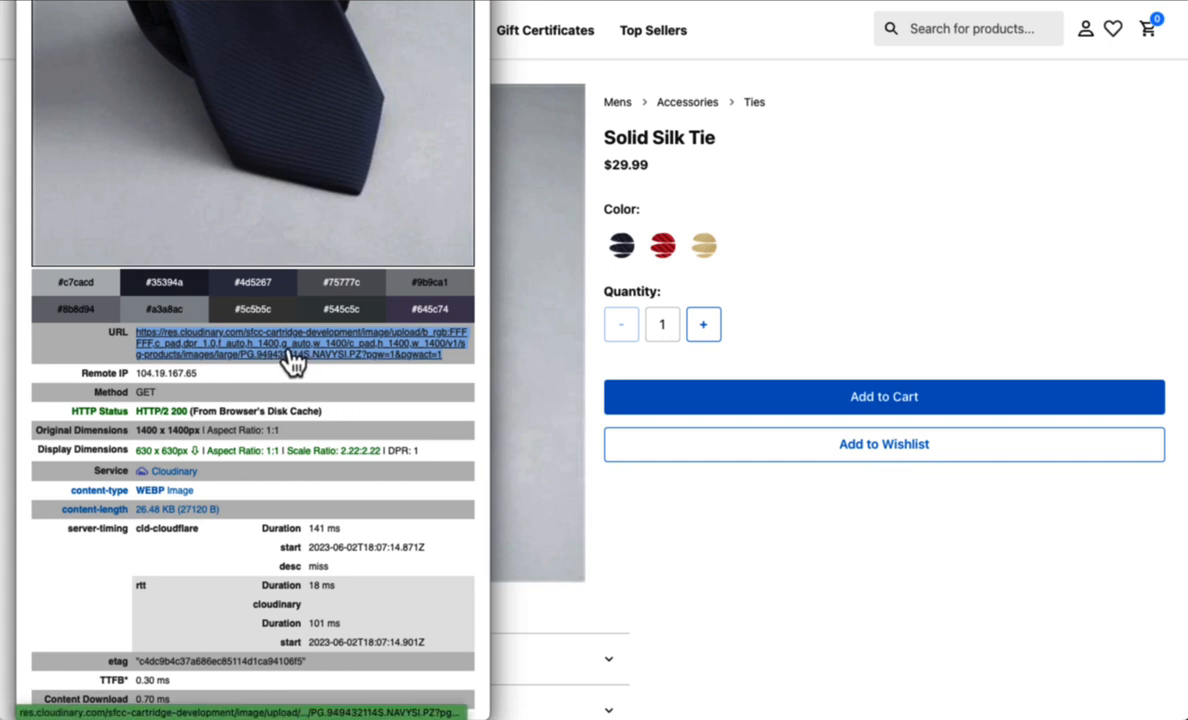
mouse_move(316, 364)
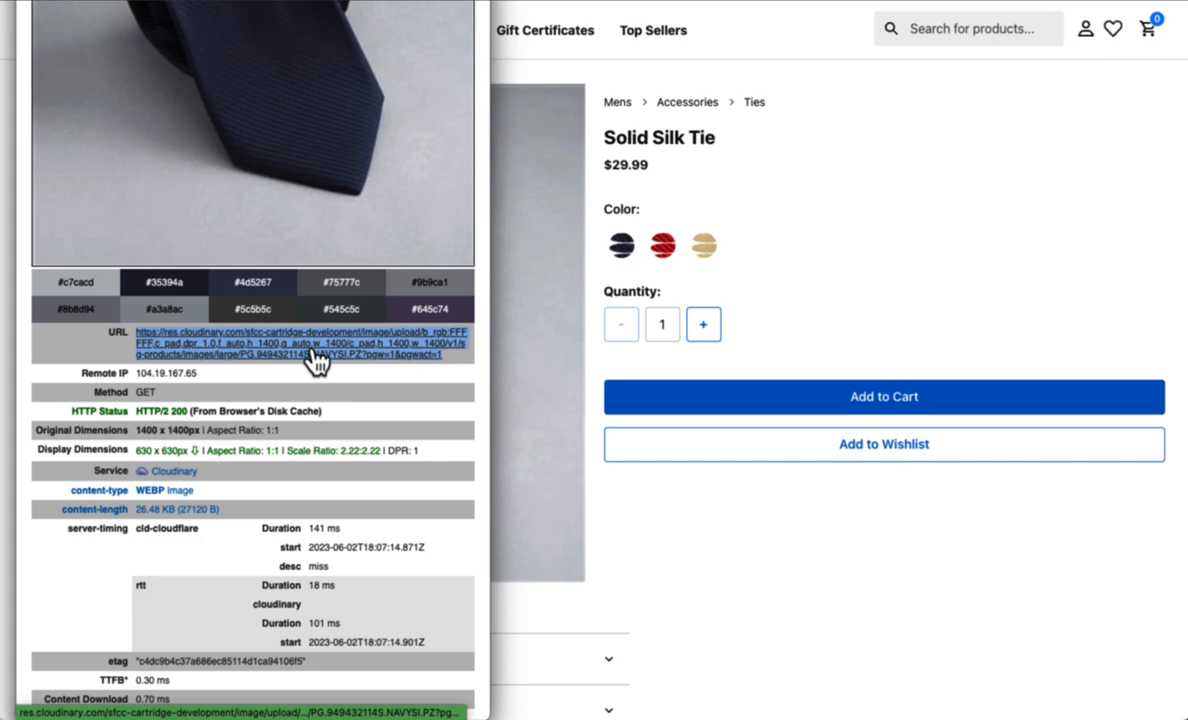
mouse_move(112, 30)
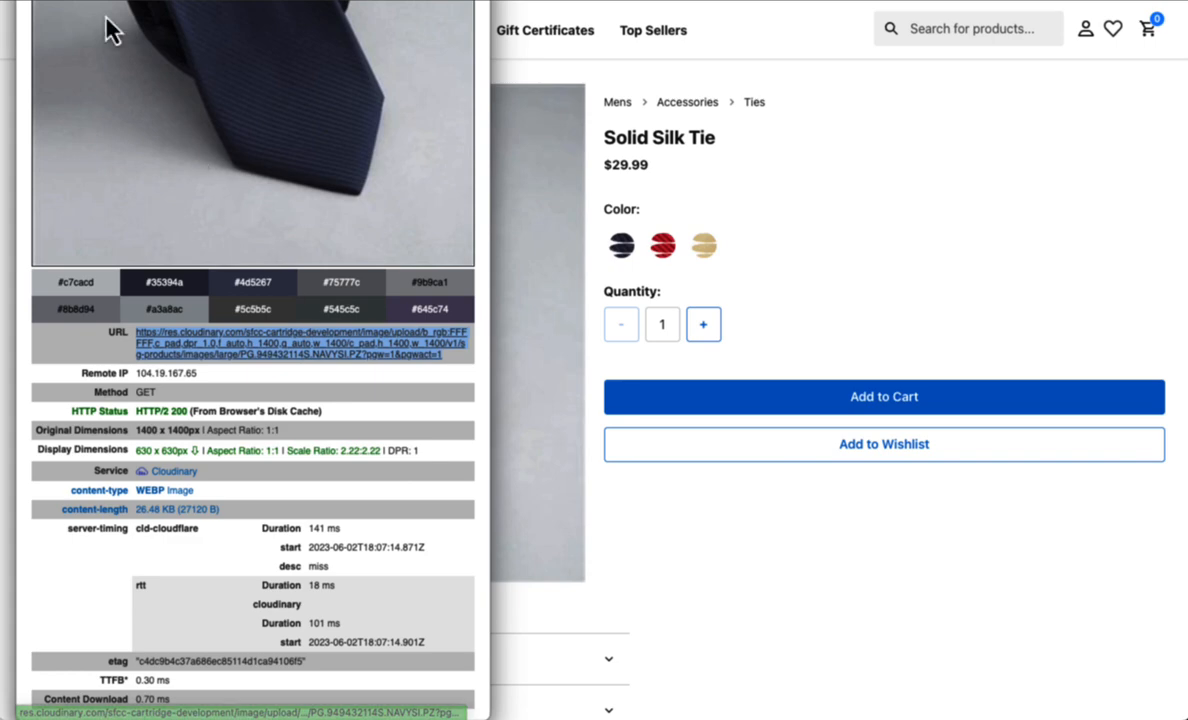